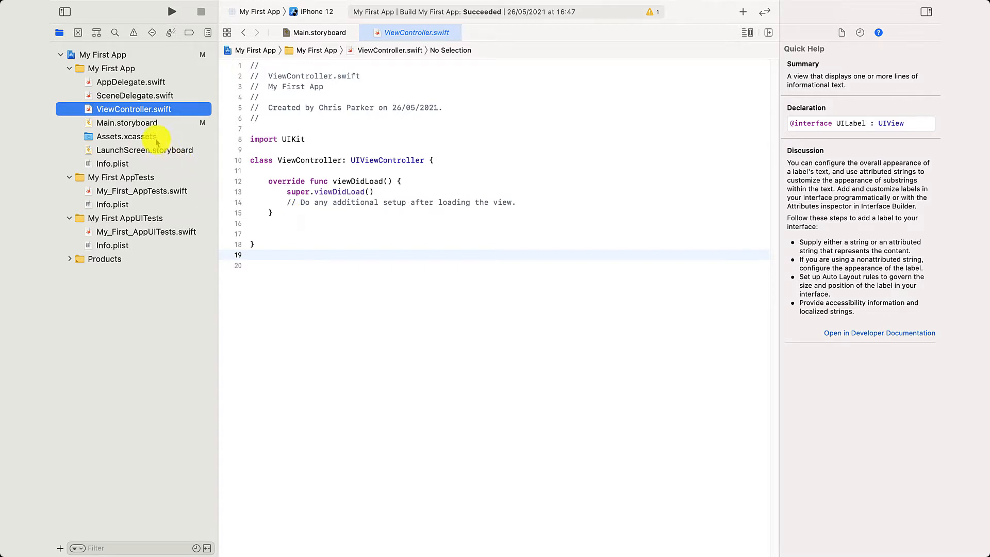
{"action": "mouse_move", "coordinate": [123, 122]}
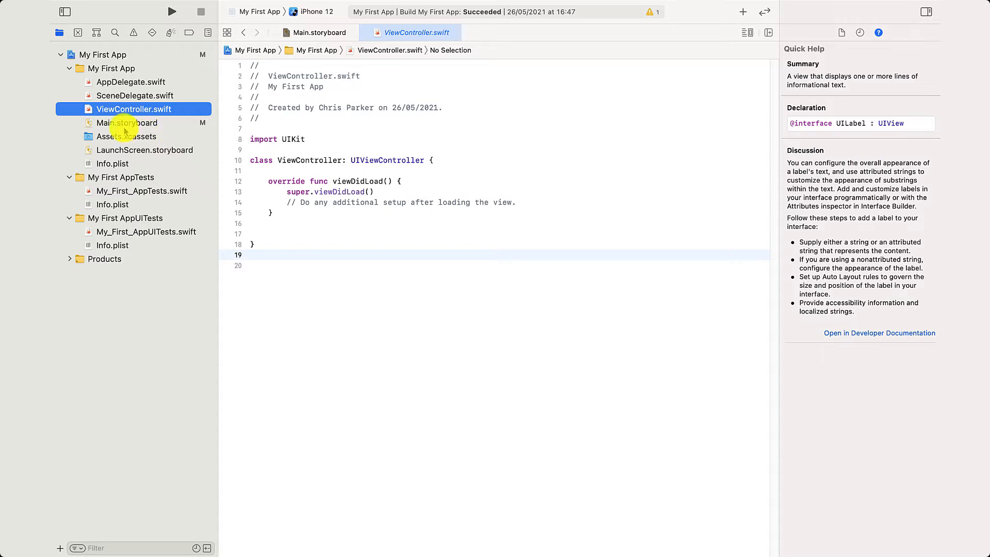
Open Main.storyboard in Interface Builder to show the empty View Controller scene
{"action": "left_click", "coordinate": [125, 122]}
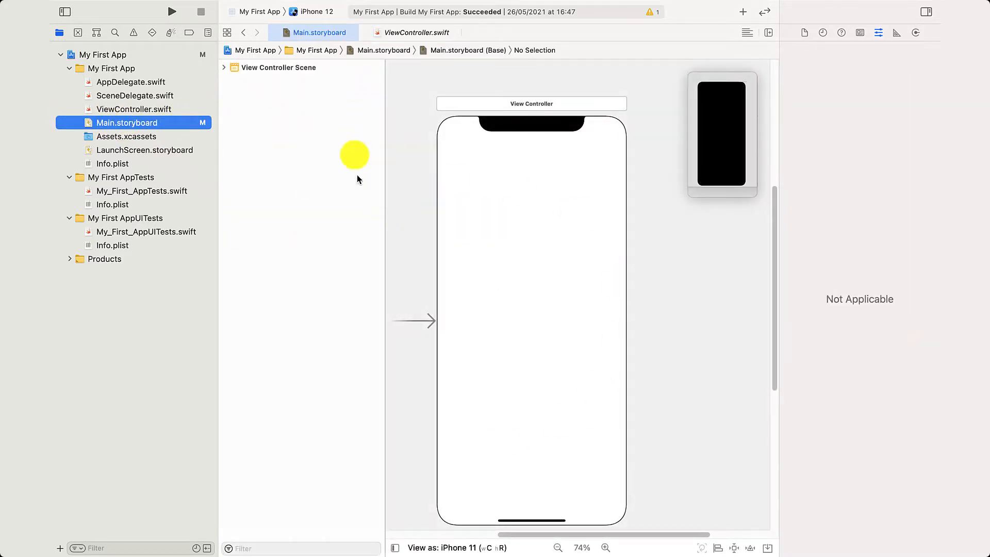
{"action": "mouse_move", "coordinate": [451, 196]}
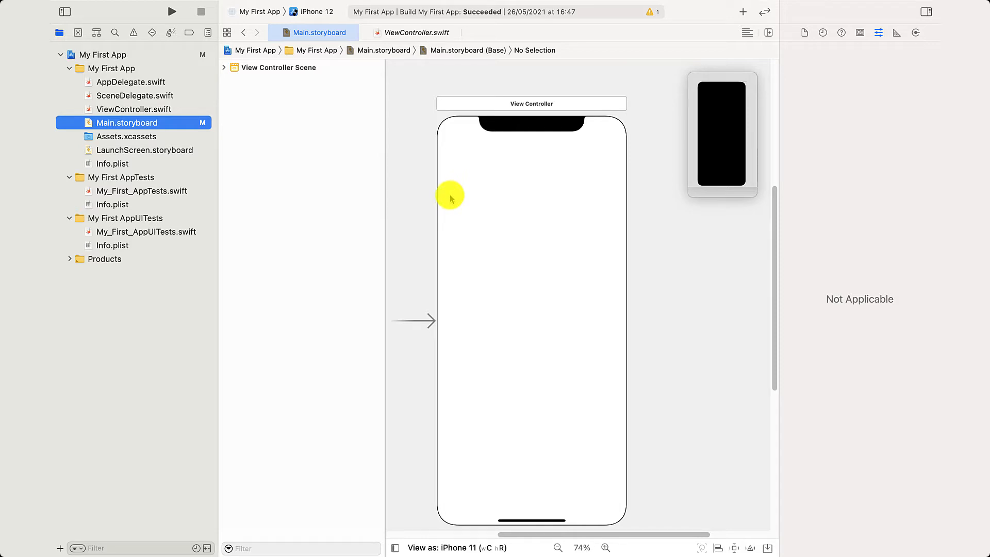
{"action": "mouse_move", "coordinate": [307, 177]}
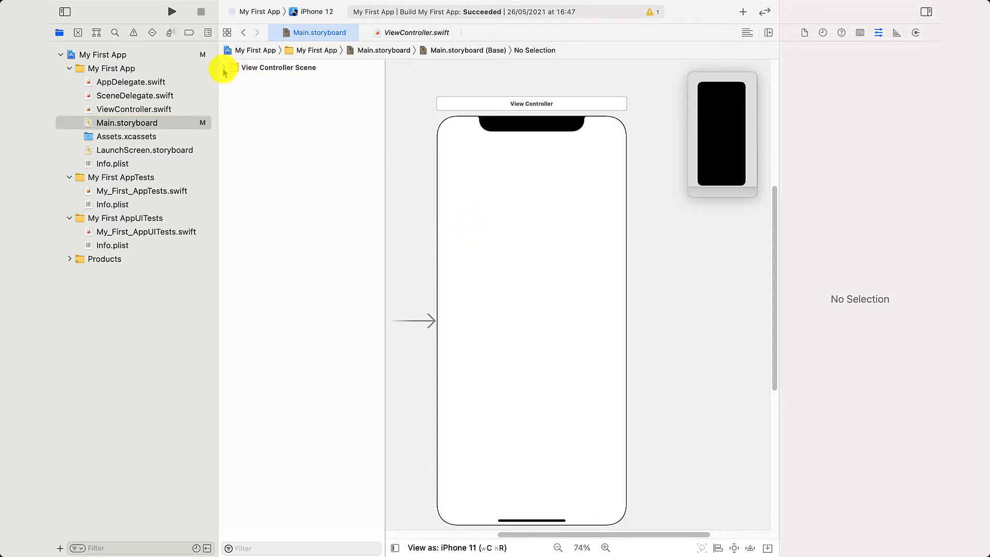
Expand View Controller Scene, View Controller and View in the outline, and select Safe Area
{"action": "left_click", "coordinate": [229, 68]}
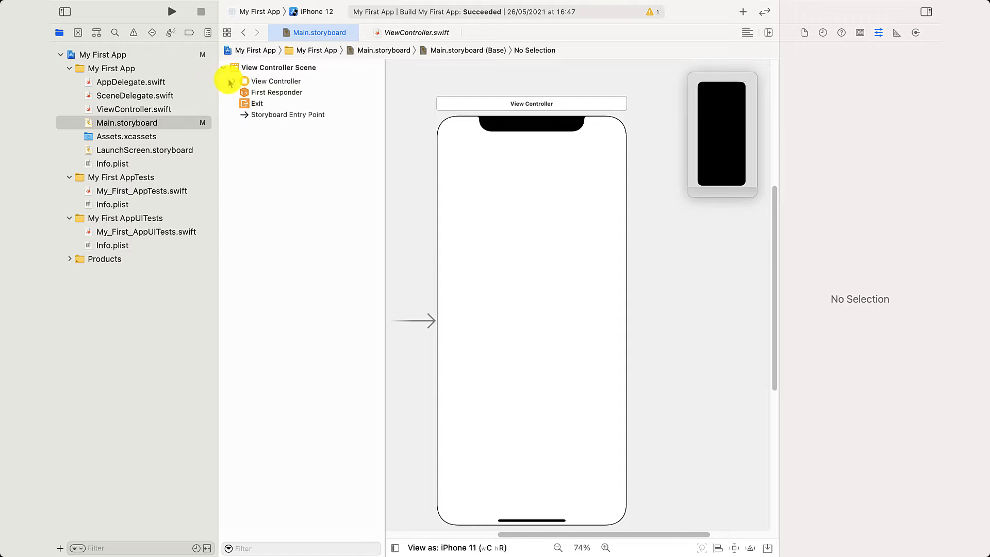
{"action": "left_click", "coordinate": [234, 81]}
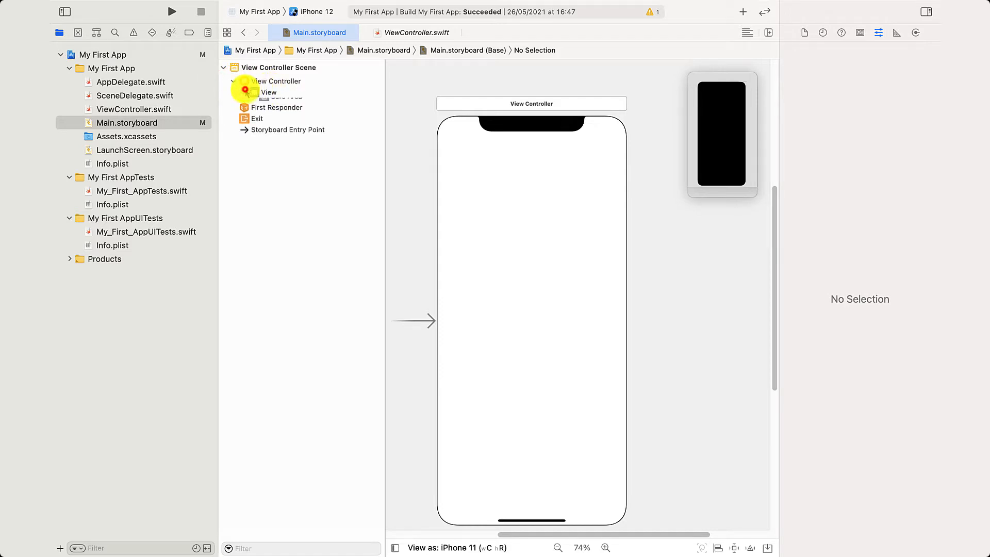
{"action": "left_click", "coordinate": [286, 103]}
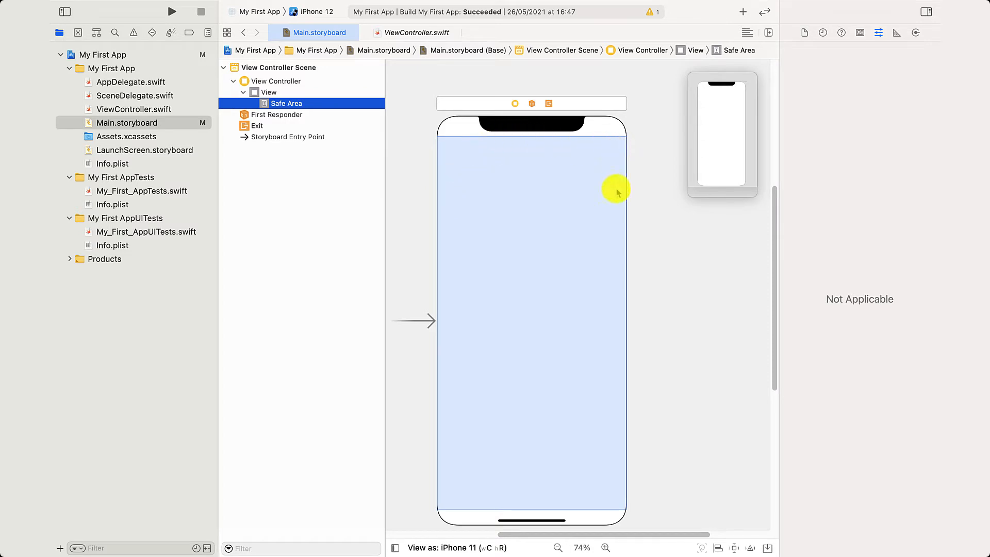
{"action": "mouse_move", "coordinate": [560, 306]}
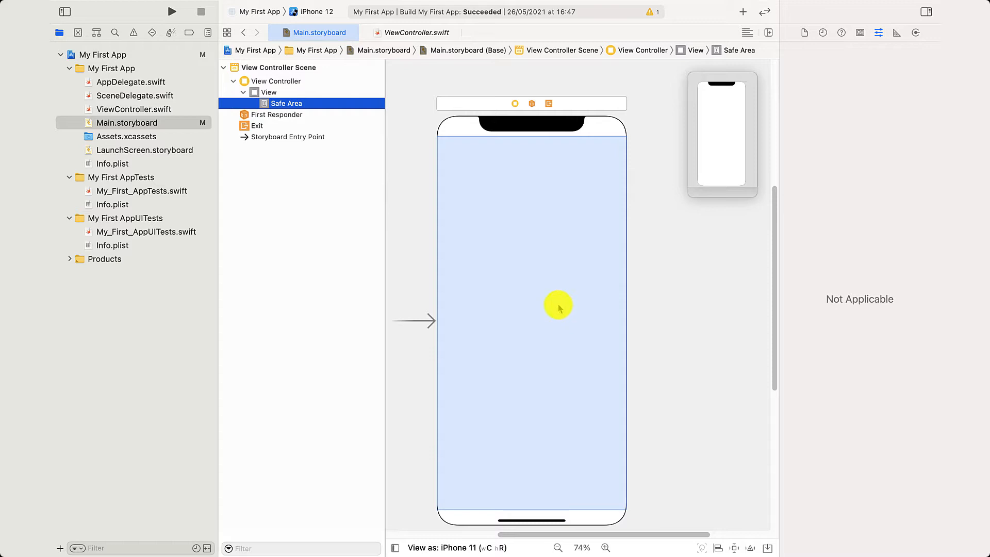
{"action": "mouse_move", "coordinate": [476, 113]}
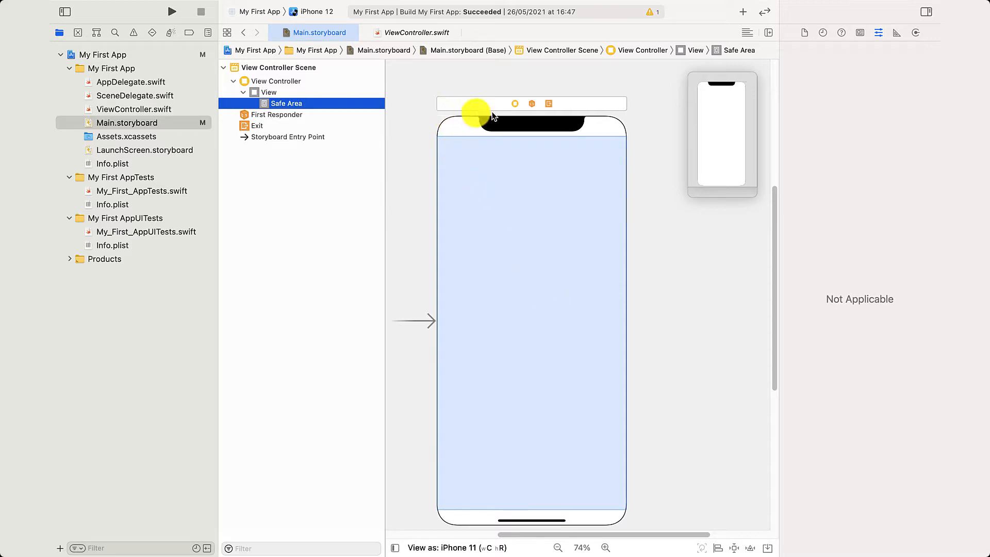
{"action": "mouse_move", "coordinate": [602, 128]}
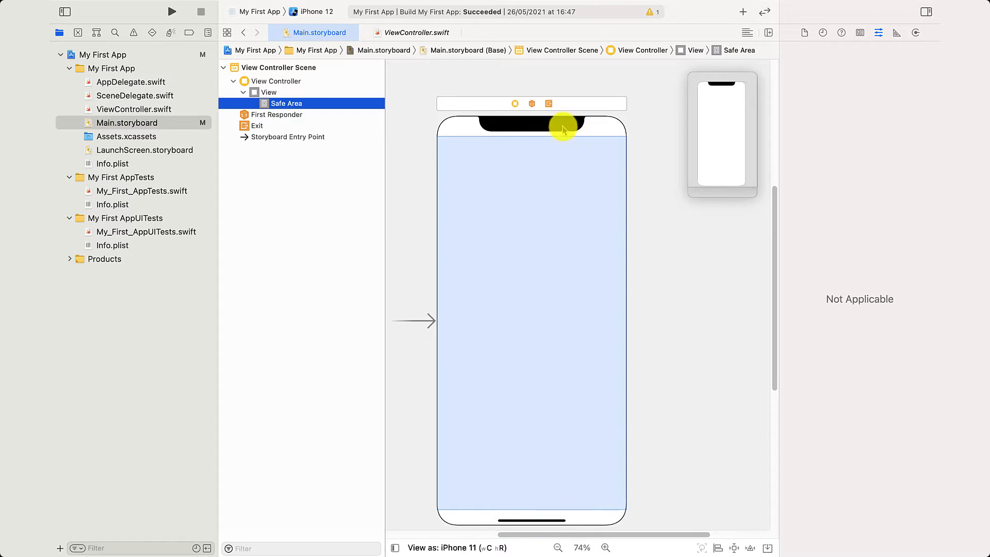
{"action": "mouse_move", "coordinate": [495, 128]}
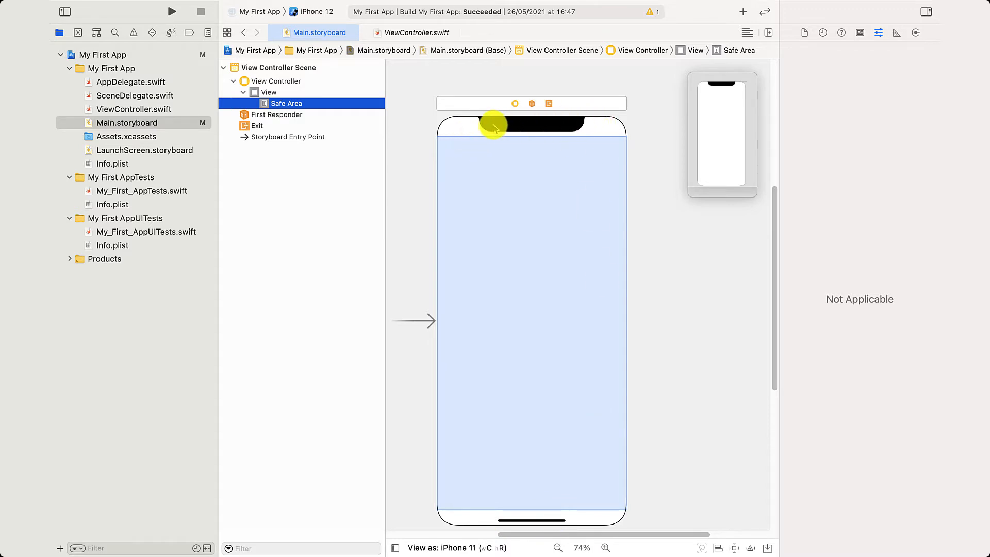
{"action": "mouse_move", "coordinate": [473, 363]}
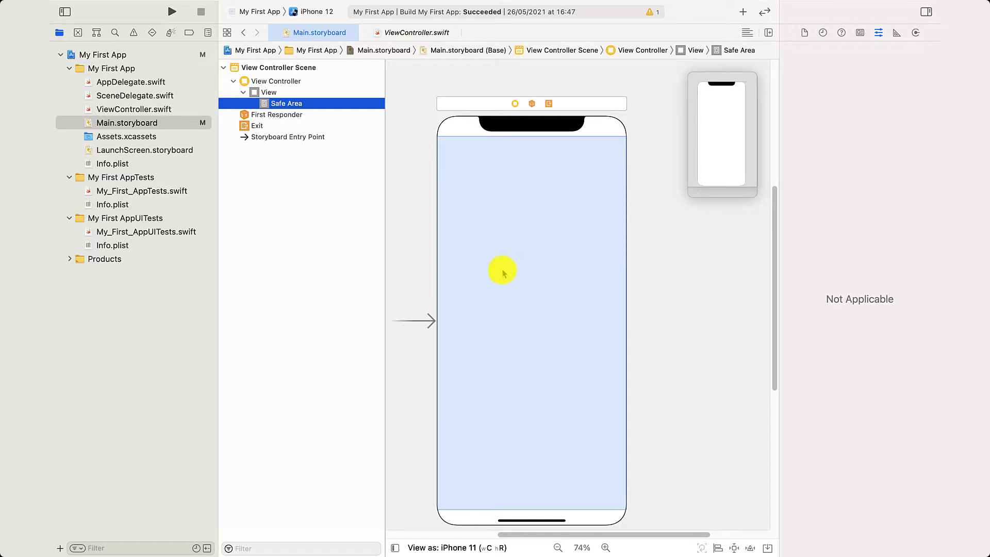
{"action": "mouse_move", "coordinate": [505, 245]}
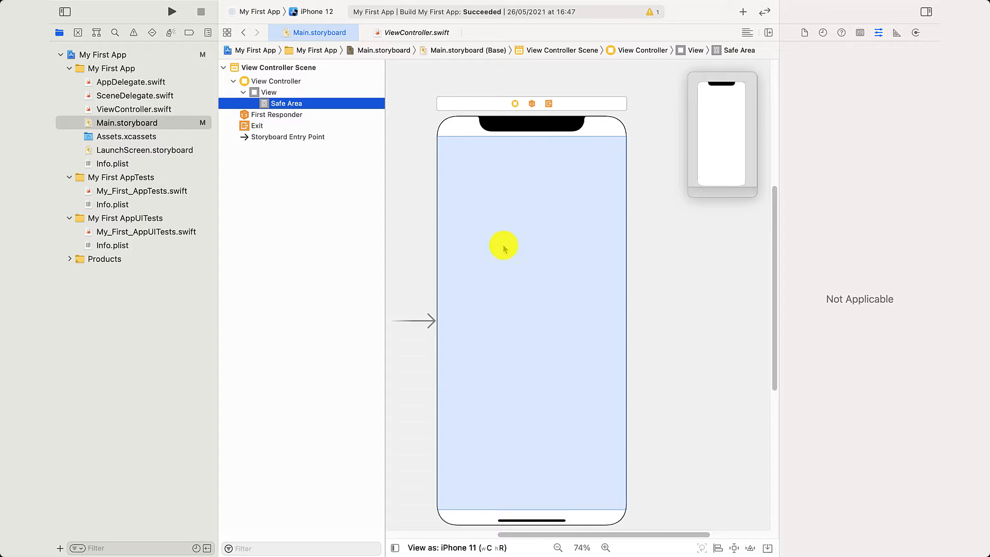
Show the Objects library and search it for 'label'
{"action": "left_click", "coordinate": [320, 15]}
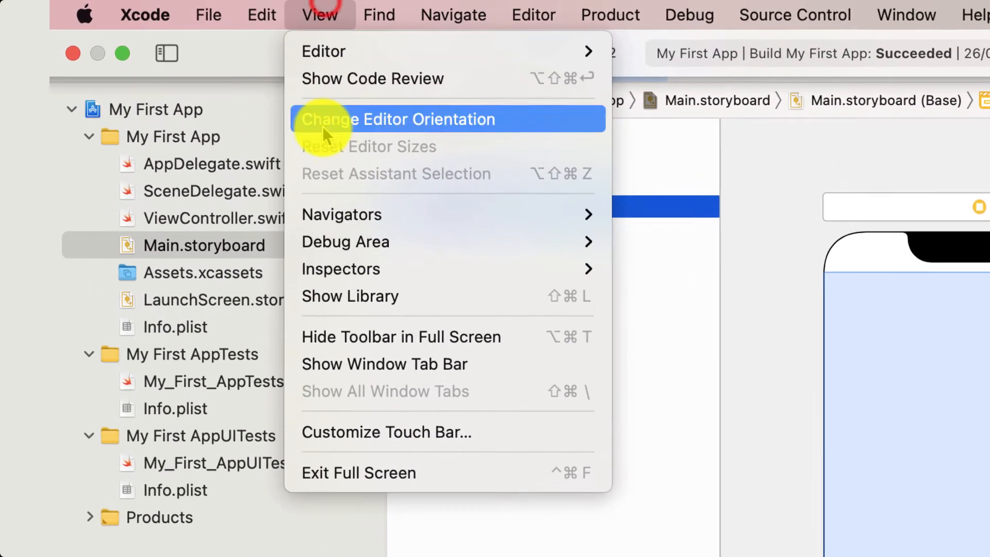
{"action": "mouse_move", "coordinate": [514, 313]}
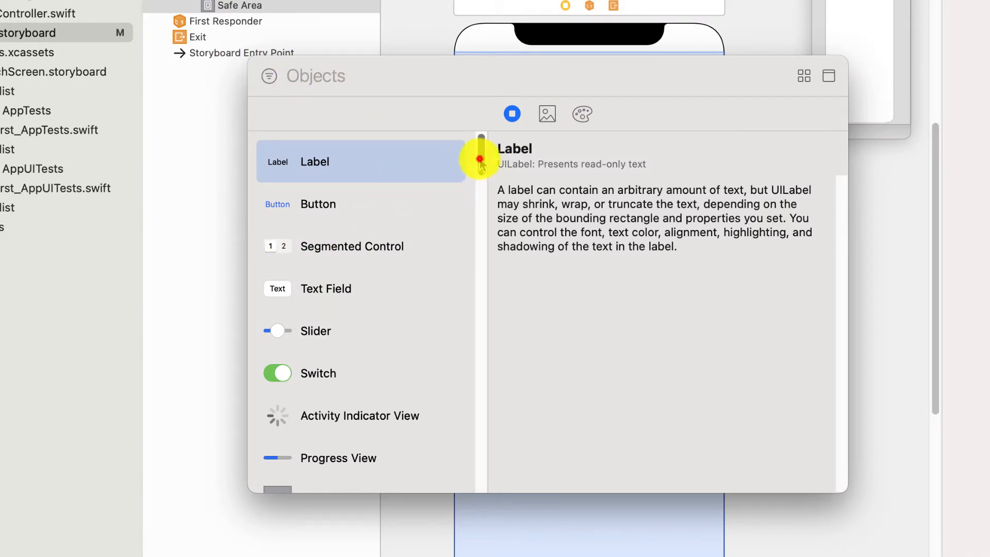
{"action": "scroll", "scroll_direction": "down", "scroll_amount": 3}
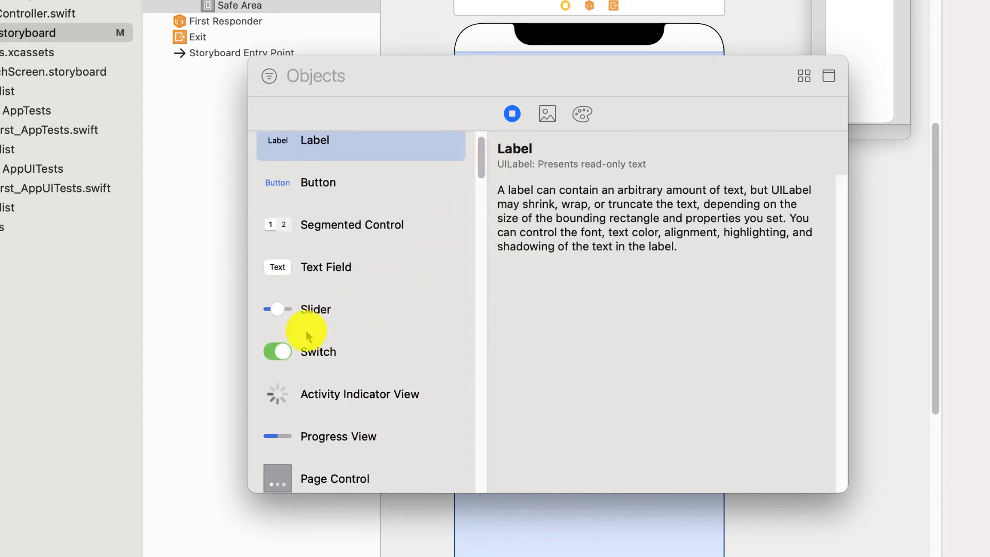
{"action": "scroll", "scroll_direction": "down", "scroll_amount": 3}
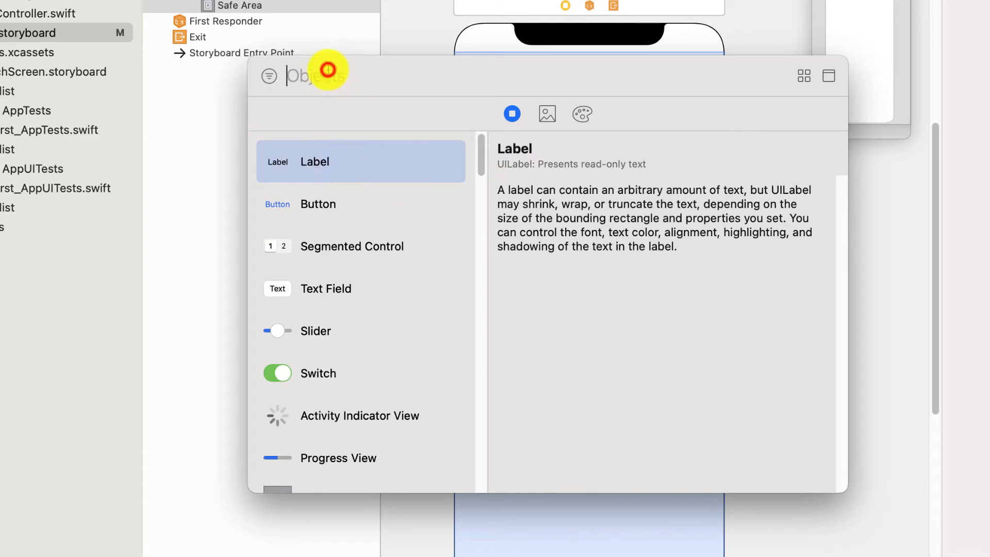
{"action": "type", "text": "label"}
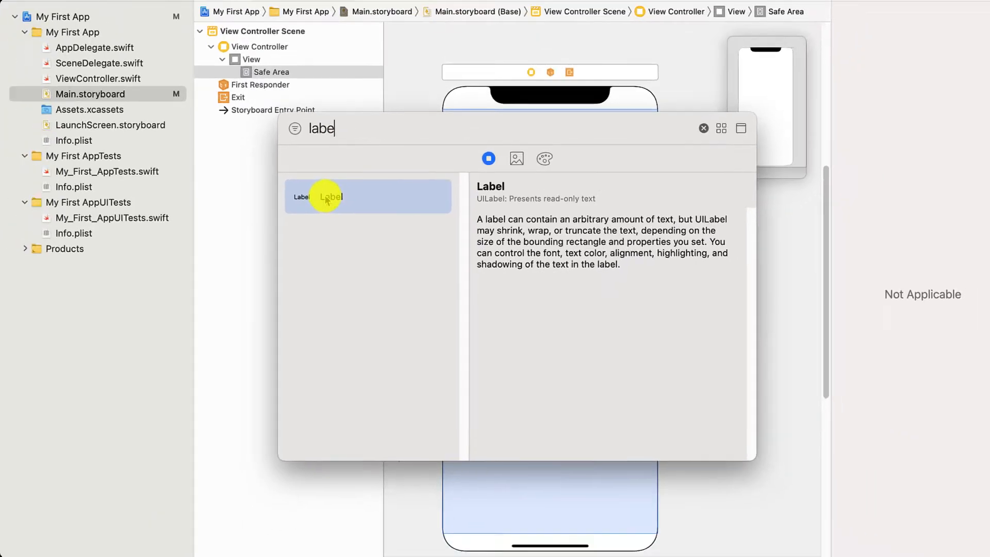
Drop a Label onto the iPhone screen and type 'The Name of My App' into it
{"action": "left_click_drag", "start_coordinate": [328, 196], "coordinate": [515, 307]}
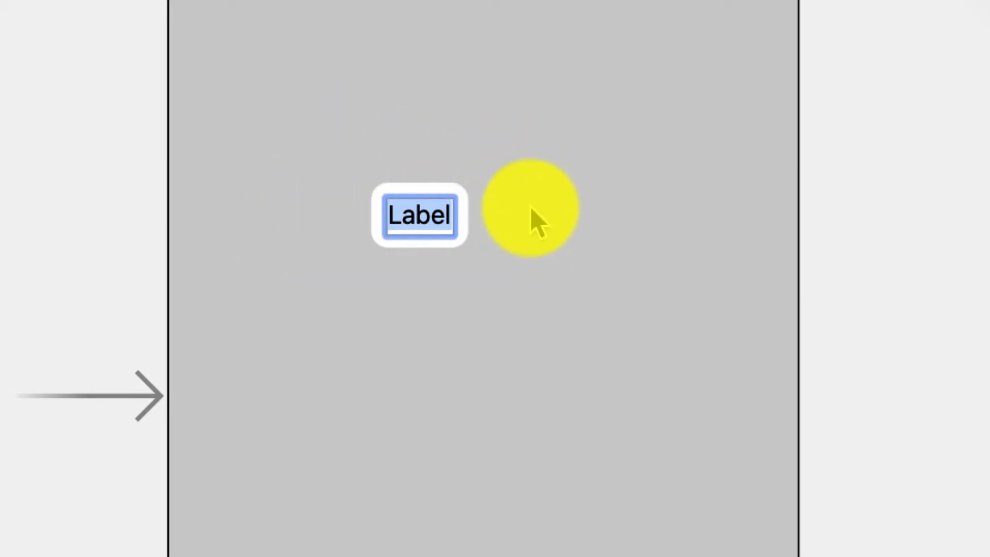
{"action": "type", "text": "The Name of My App"}
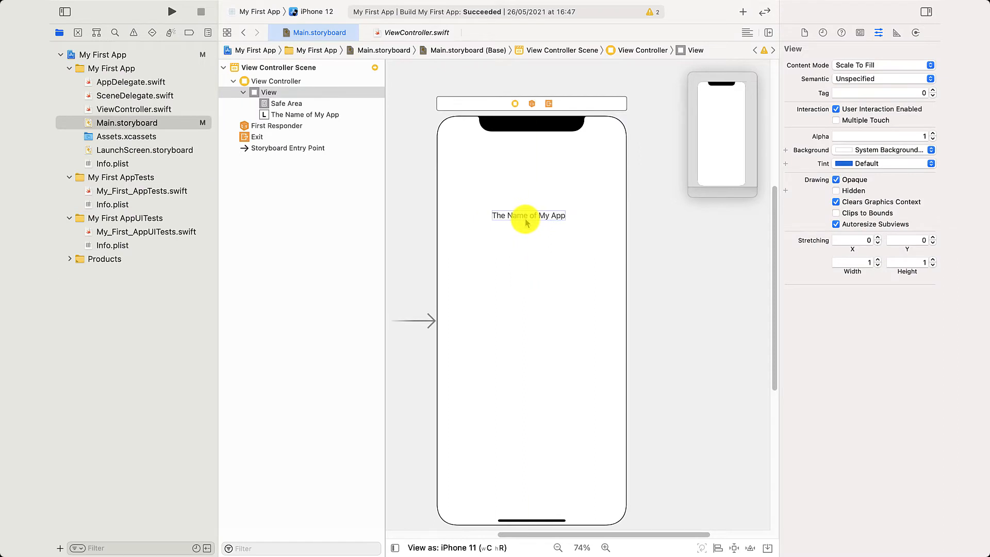
Drag the title label around the screen and settle it near the vertical centre
{"action": "left_click", "coordinate": [528, 215]}
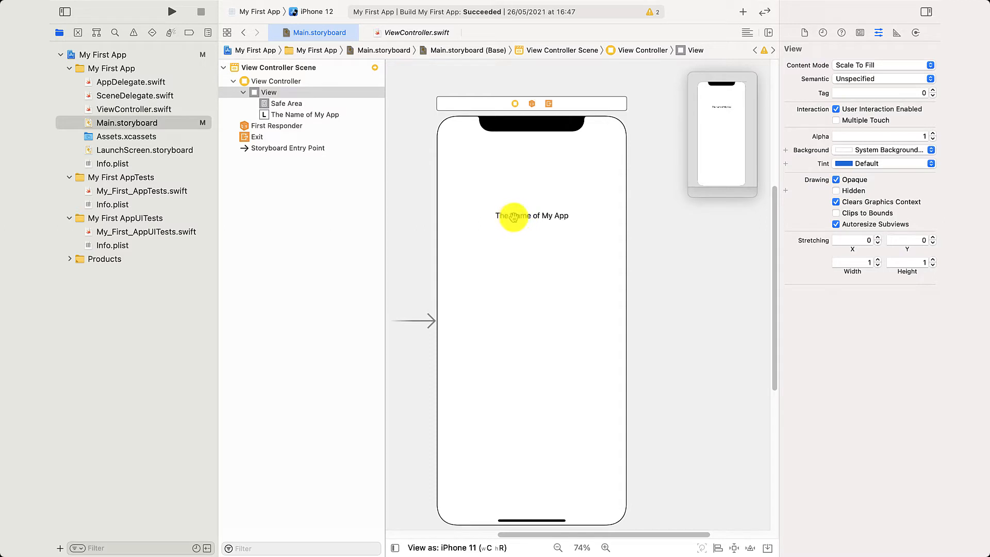
{"action": "left_click_drag", "start_coordinate": [532, 215], "coordinate": [518, 226]}
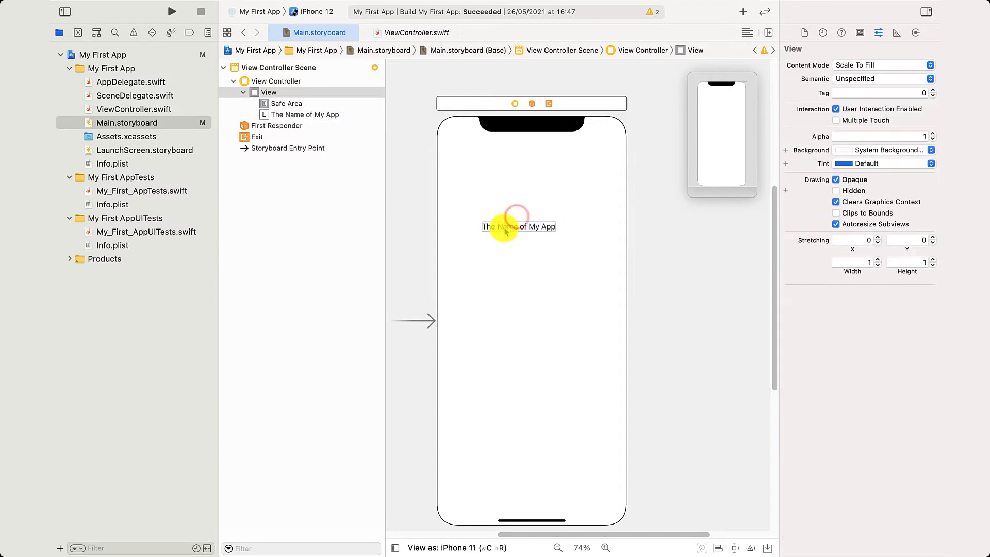
{"action": "left_click_drag", "start_coordinate": [505, 226], "coordinate": [470, 229]}
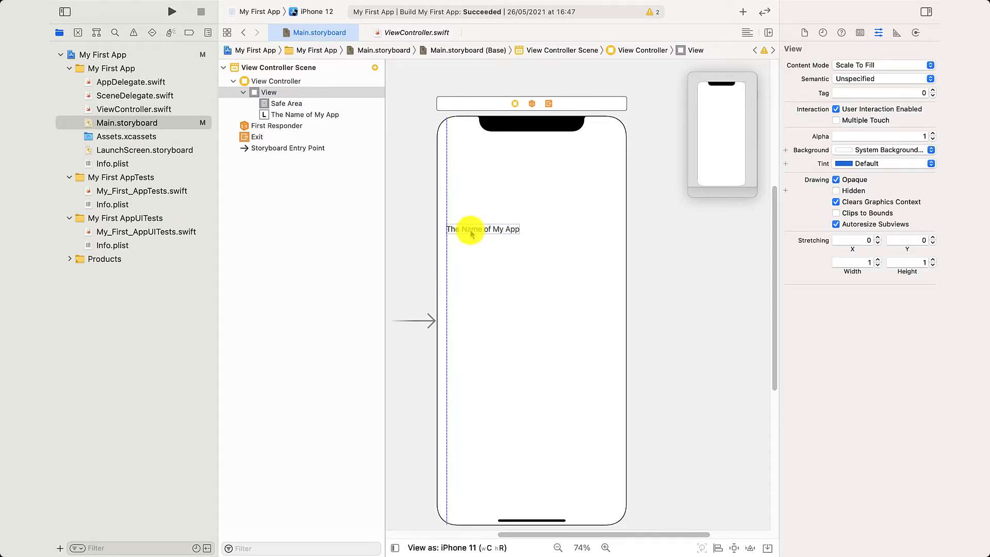
{"action": "left_click", "coordinate": [483, 228]}
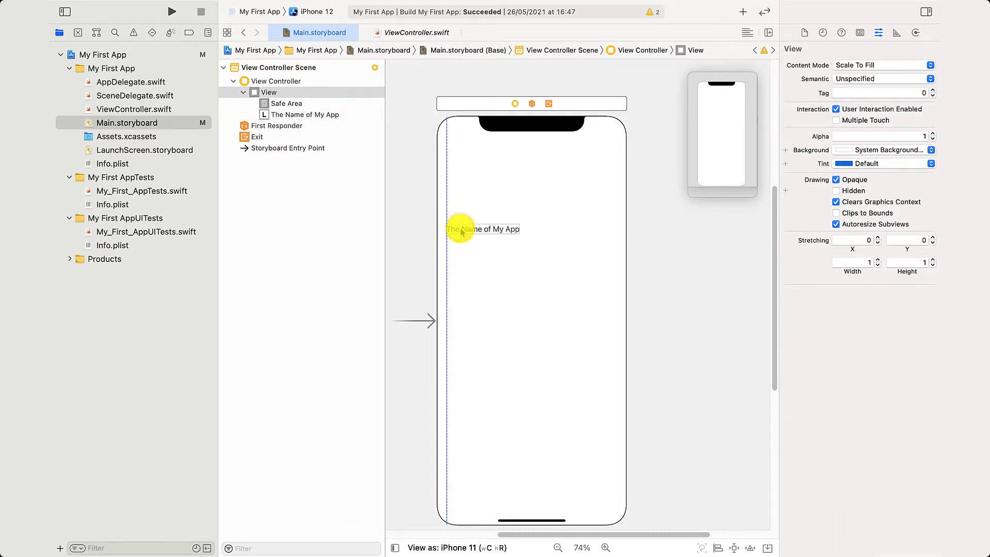
{"action": "left_click_drag", "start_coordinate": [483, 229], "coordinate": [574, 235]}
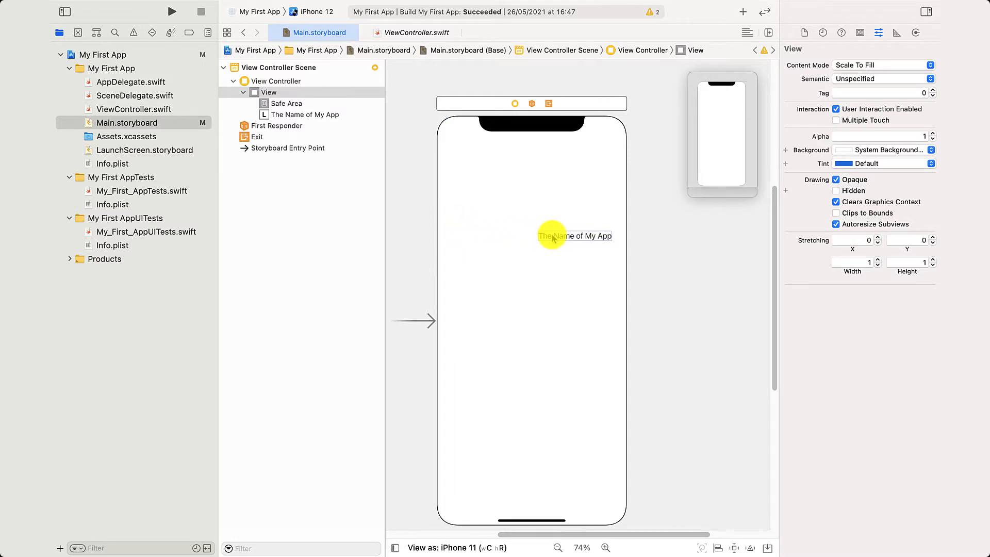
{"action": "left_click_drag", "start_coordinate": [552, 236], "coordinate": [499, 158]}
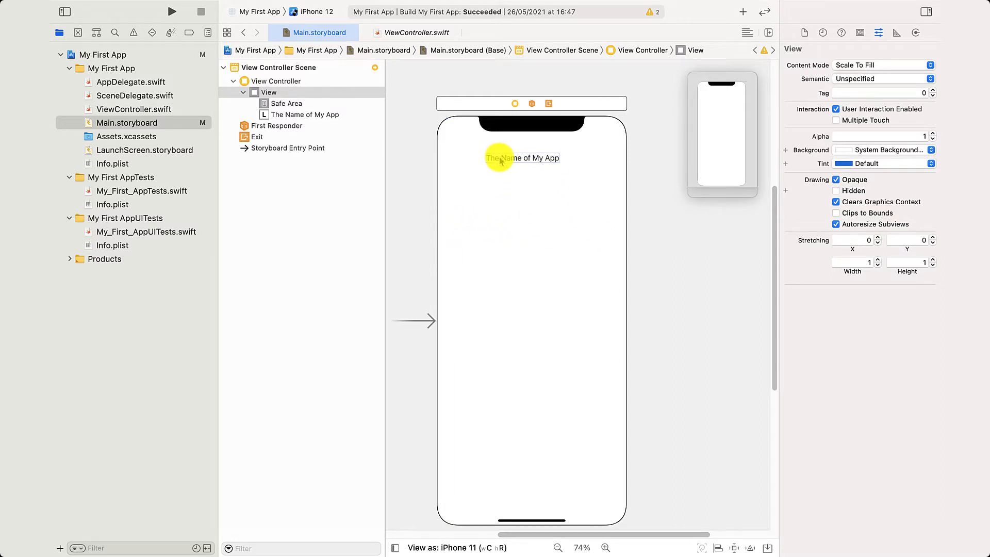
{"action": "left_click_drag", "start_coordinate": [499, 158], "coordinate": [527, 506]}
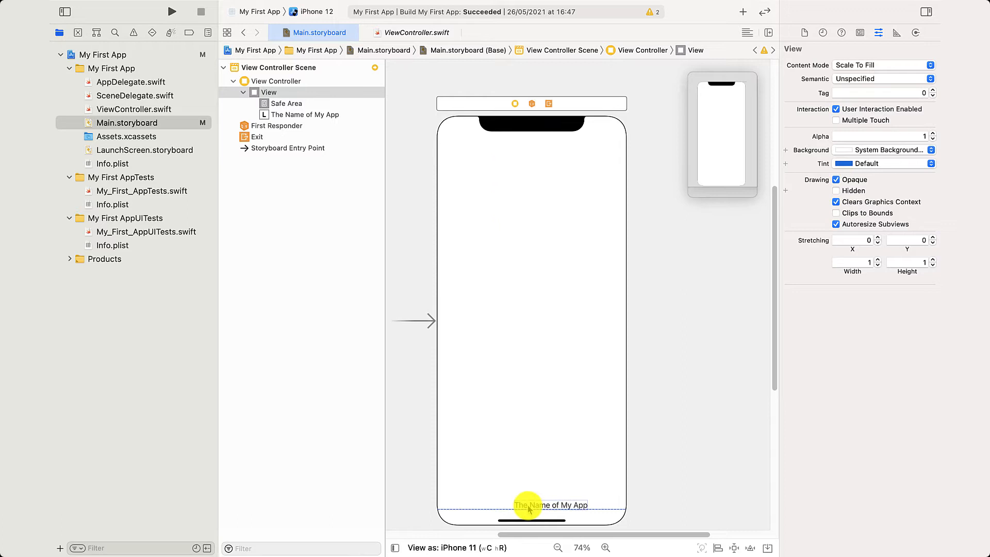
{"action": "left_click_drag", "start_coordinate": [552, 504], "coordinate": [534, 494]}
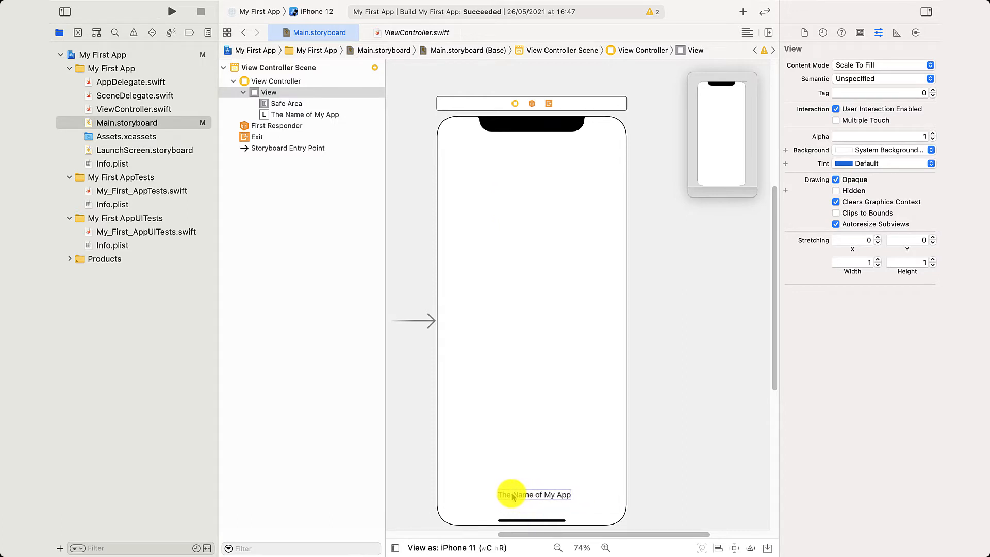
{"action": "left_click_drag", "start_coordinate": [511, 494], "coordinate": [532, 327]}
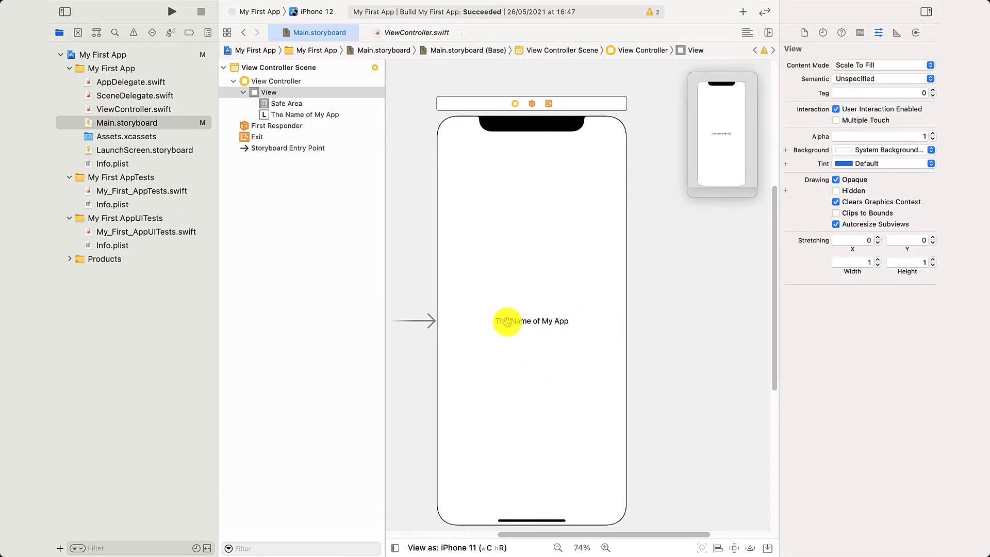
Make the title label System Orange and enlarge its font to 30 points
{"action": "left_click", "coordinate": [532, 321]}
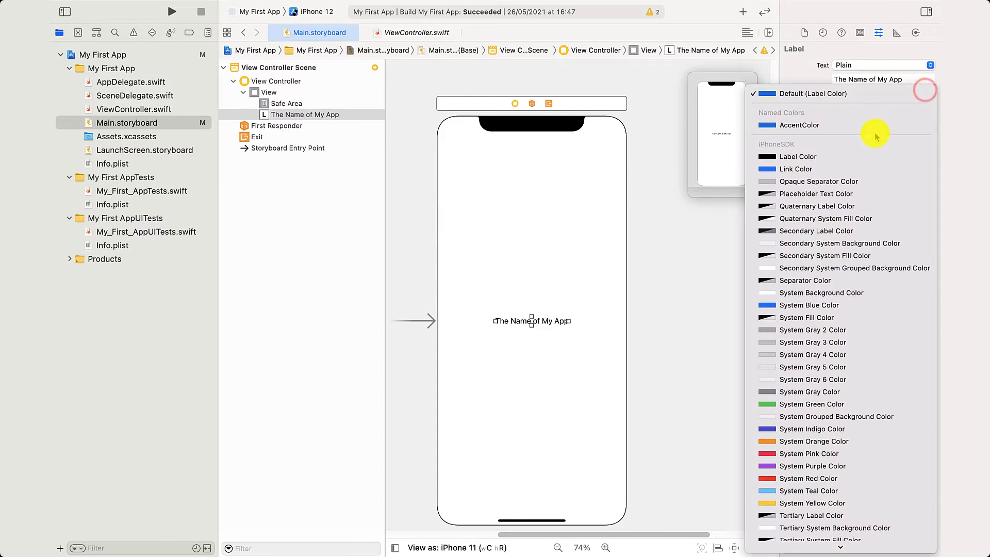
{"action": "left_click", "coordinate": [813, 440]}
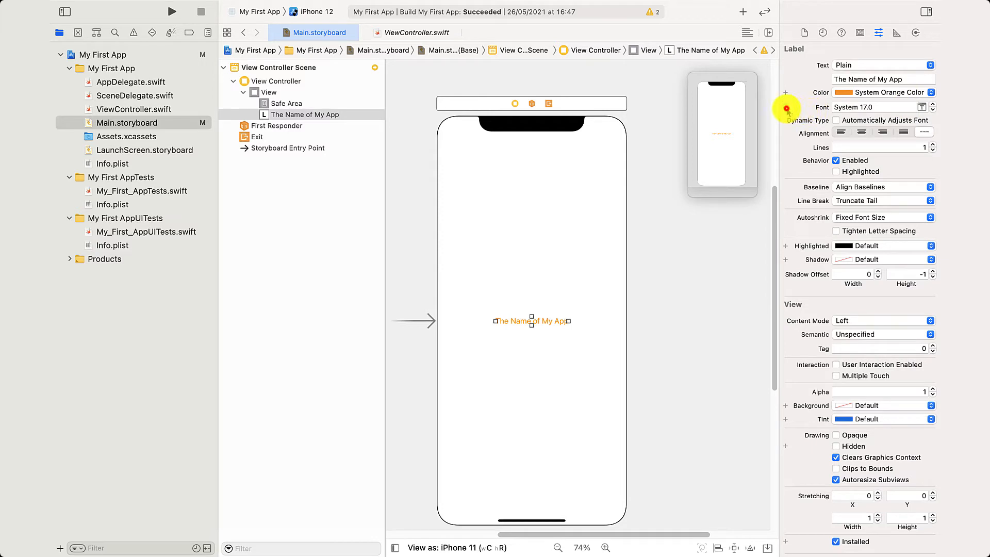
{"action": "left_click", "coordinate": [785, 107]}
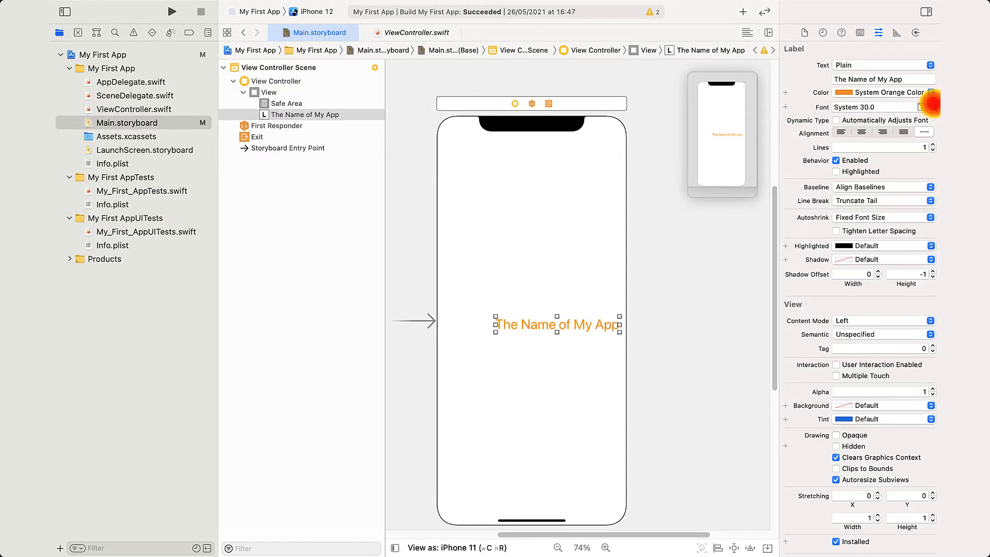
{"action": "left_click", "coordinate": [568, 328]}
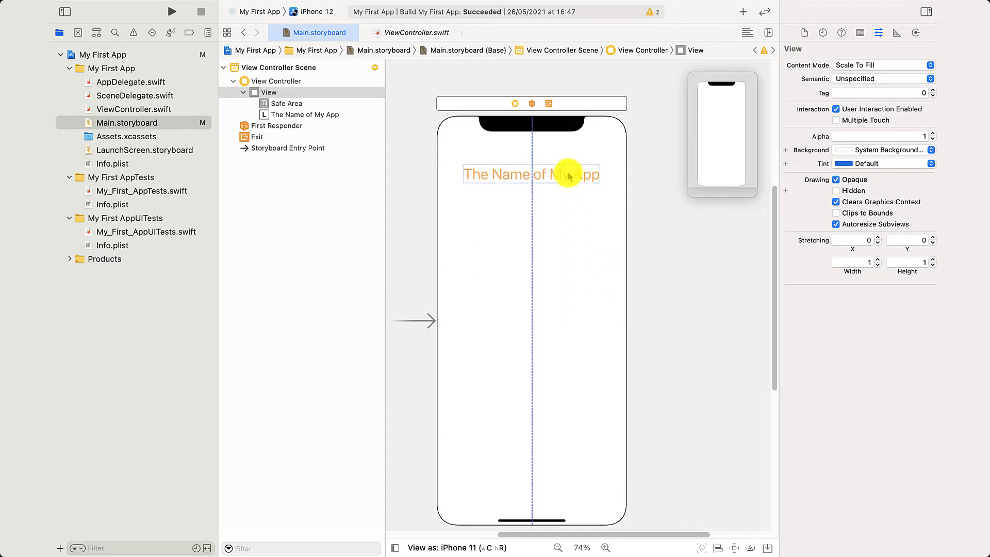
Move the title up below the notch and apply the Large Title text style
{"action": "left_click_drag", "start_coordinate": [567, 175], "coordinate": [567, 146]}
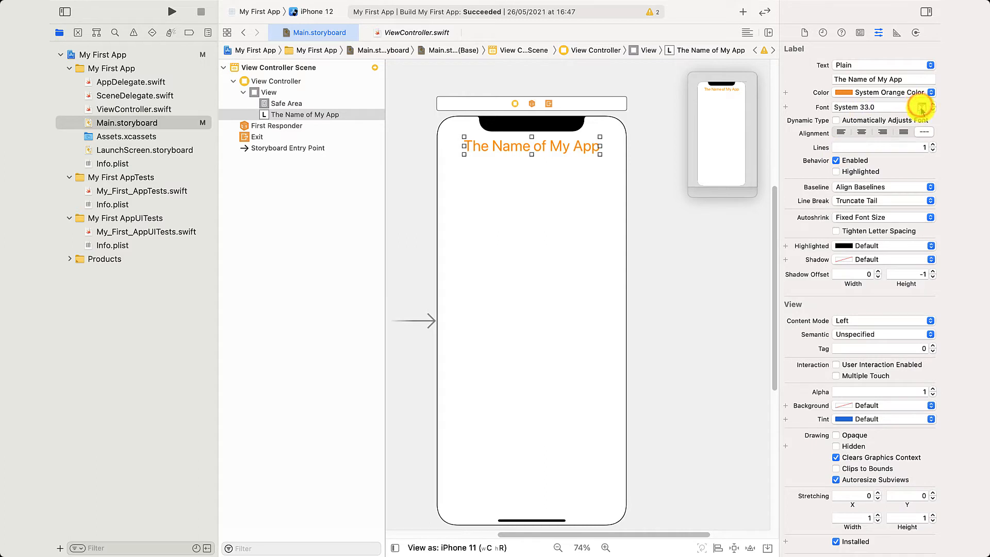
{"action": "left_click", "coordinate": [928, 108]}
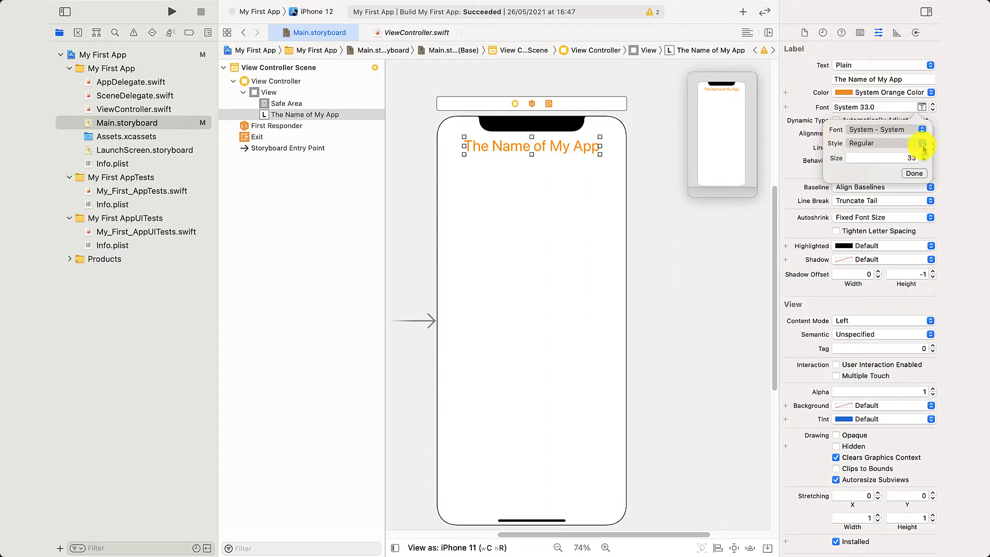
{"action": "left_click", "coordinate": [884, 143]}
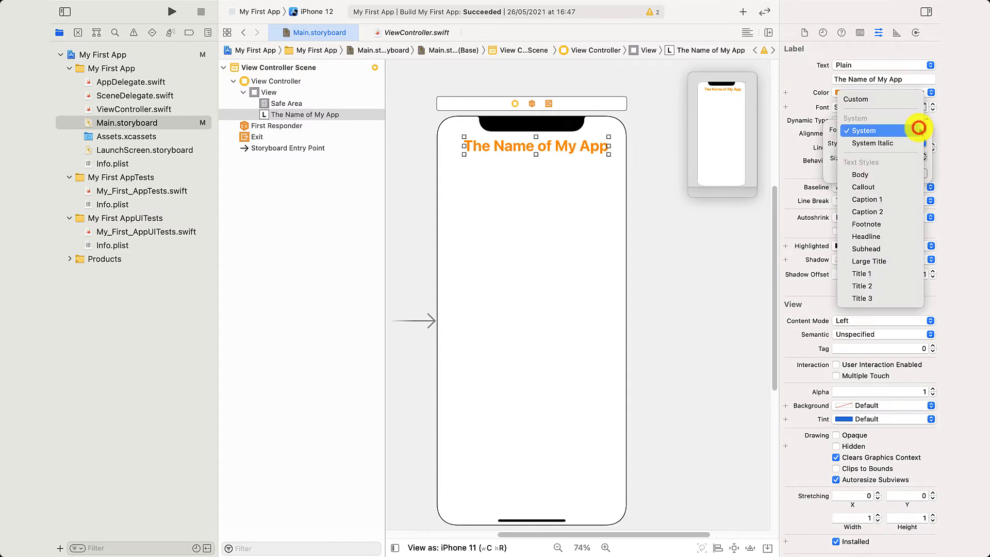
{"action": "mouse_move", "coordinate": [873, 143]}
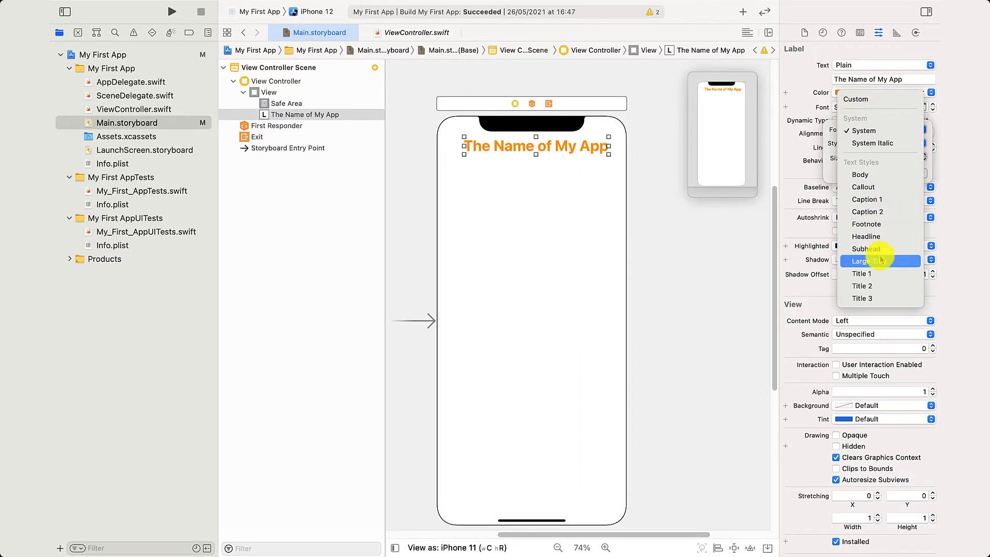
{"action": "left_click", "coordinate": [861, 261]}
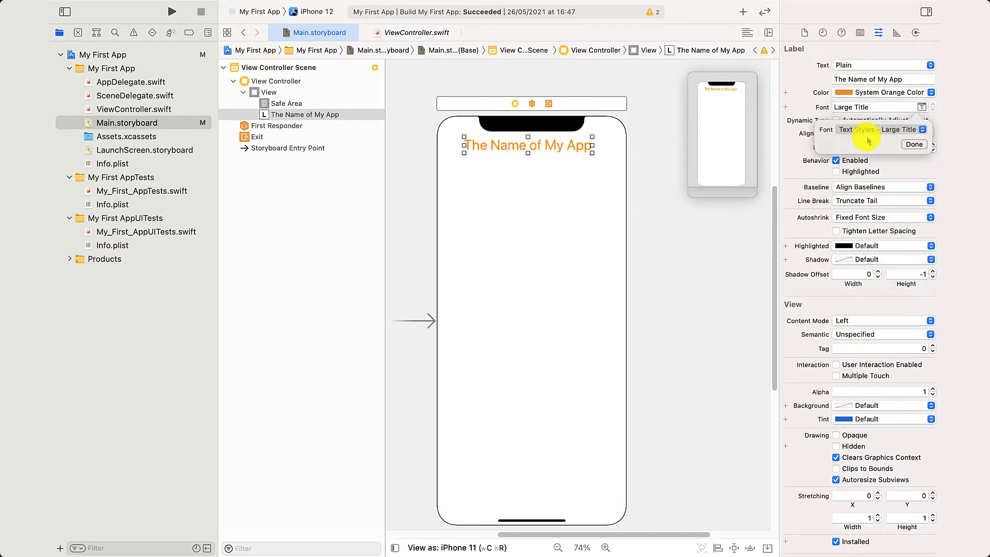
{"action": "left_click", "coordinate": [913, 144]}
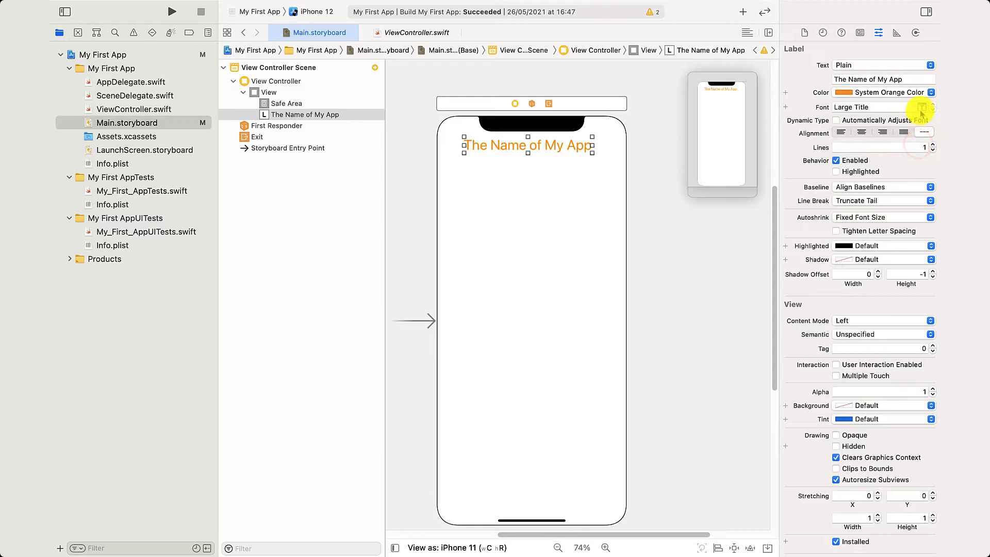
Try the Title 1, Title 2 and Title 3 styles, then return to Large Title
{"action": "left_click", "coordinate": [931, 107]}
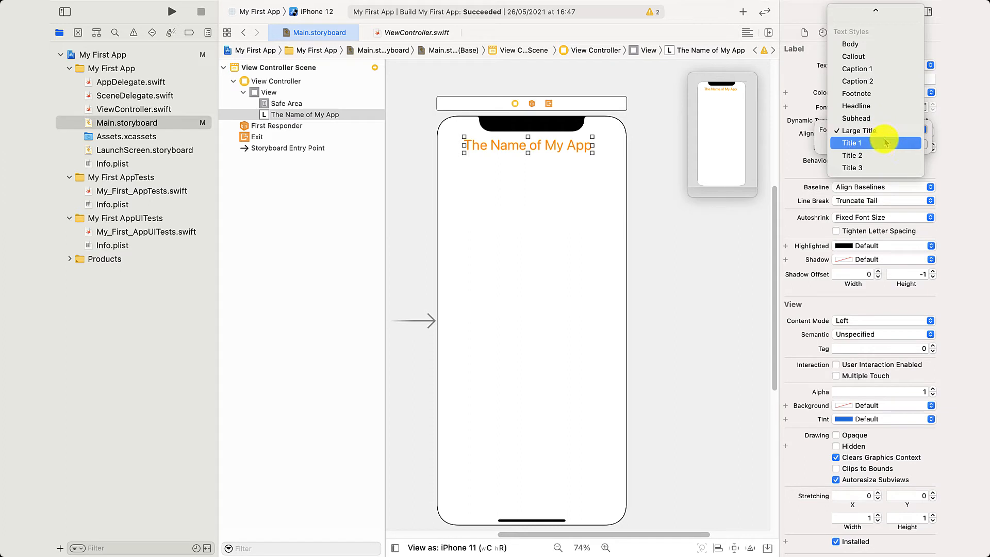
{"action": "left_click", "coordinate": [854, 143]}
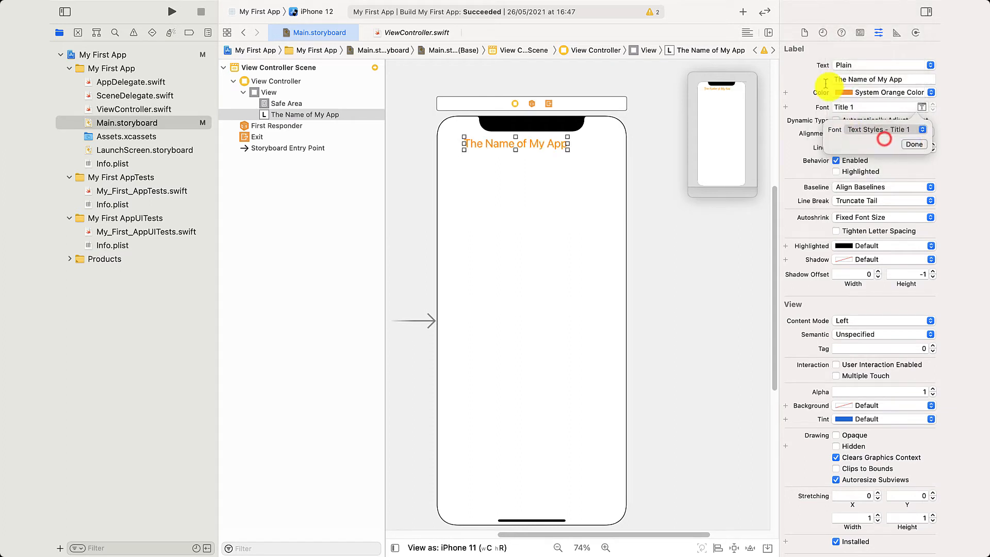
{"action": "left_click", "coordinate": [925, 129]}
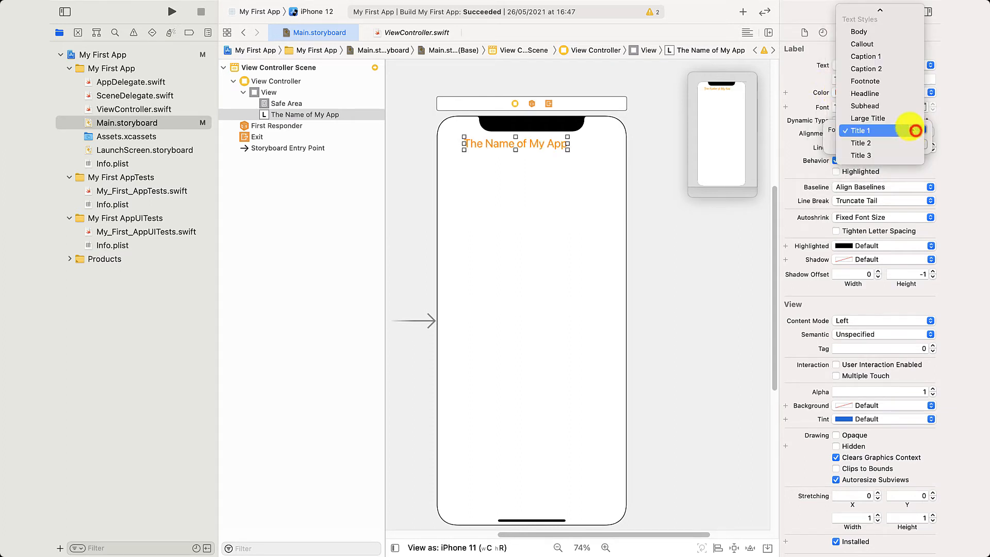
{"action": "left_click", "coordinate": [868, 118]}
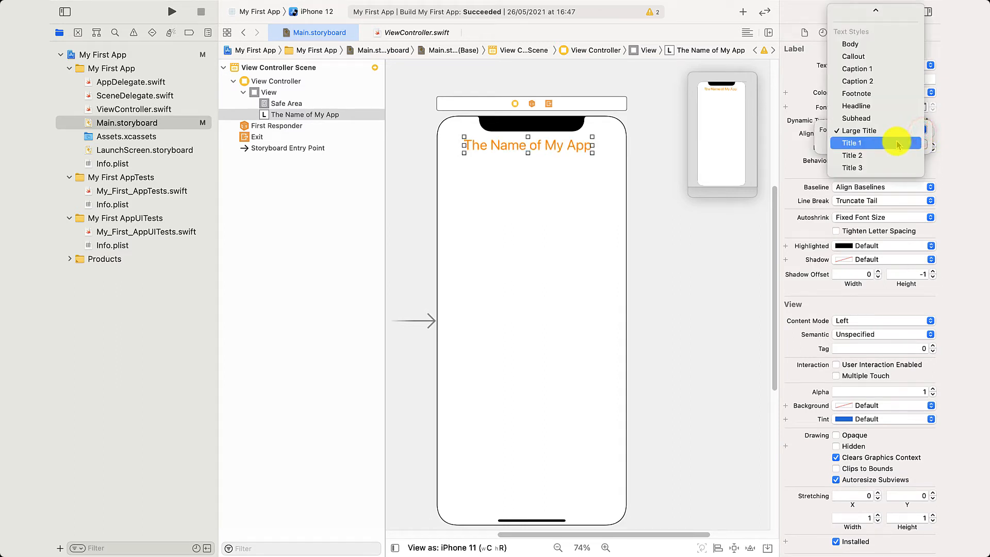
{"action": "left_click", "coordinate": [855, 142]}
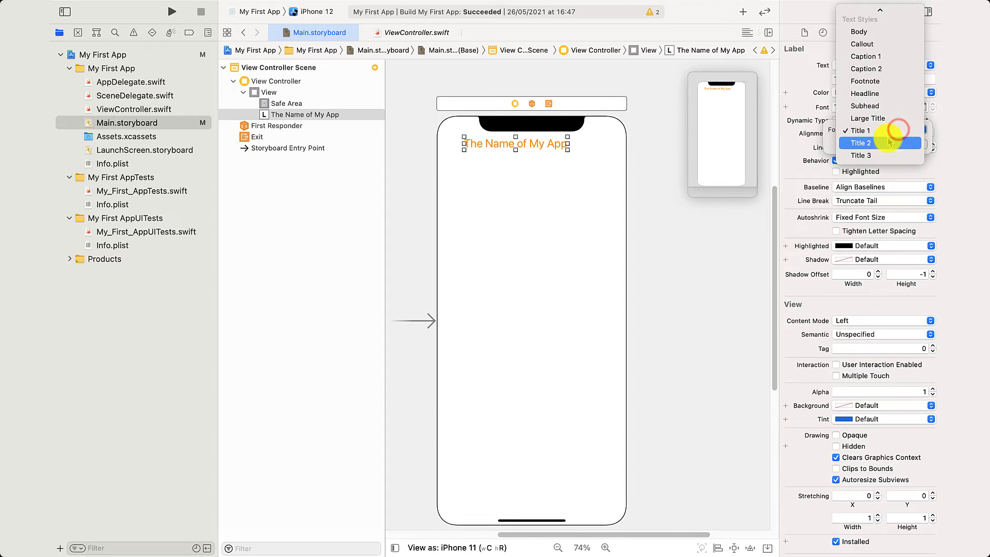
{"action": "left_click", "coordinate": [861, 142]}
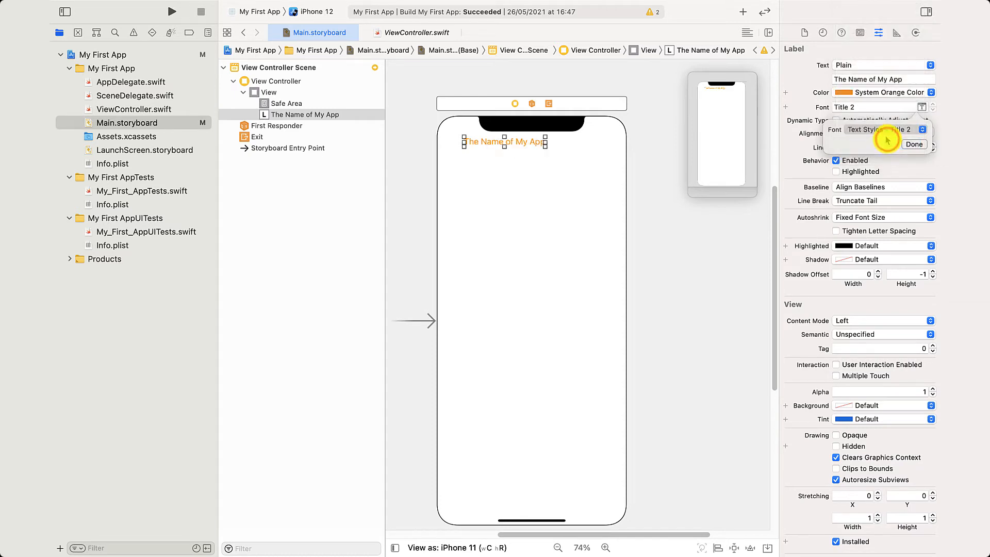
{"action": "left_click", "coordinate": [922, 129]}
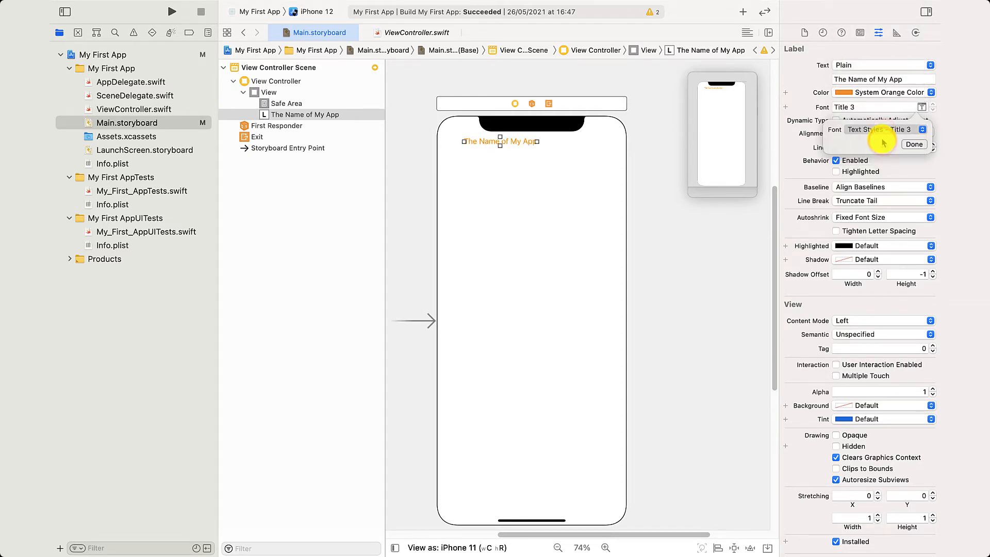
{"action": "left_click", "coordinate": [881, 129]}
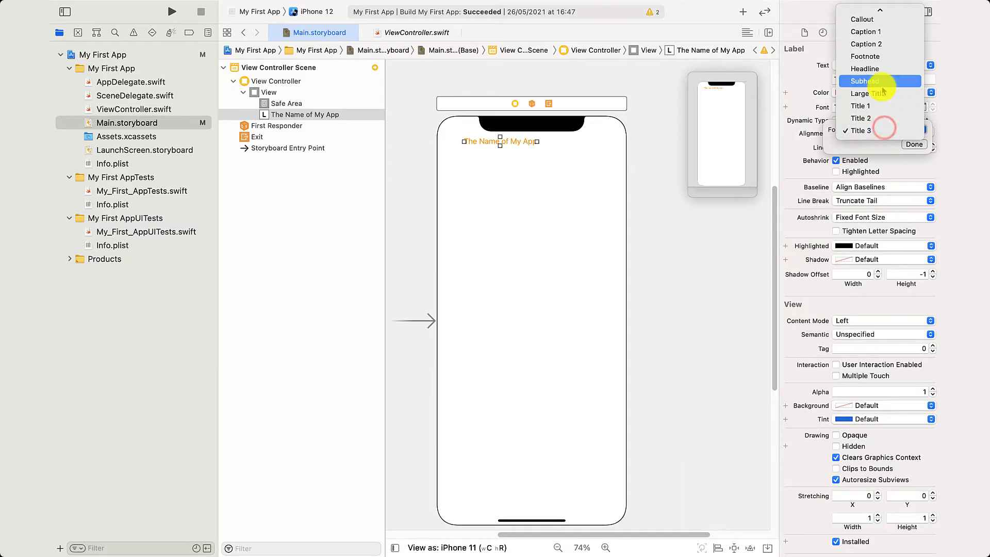
{"action": "left_click", "coordinate": [858, 93]}
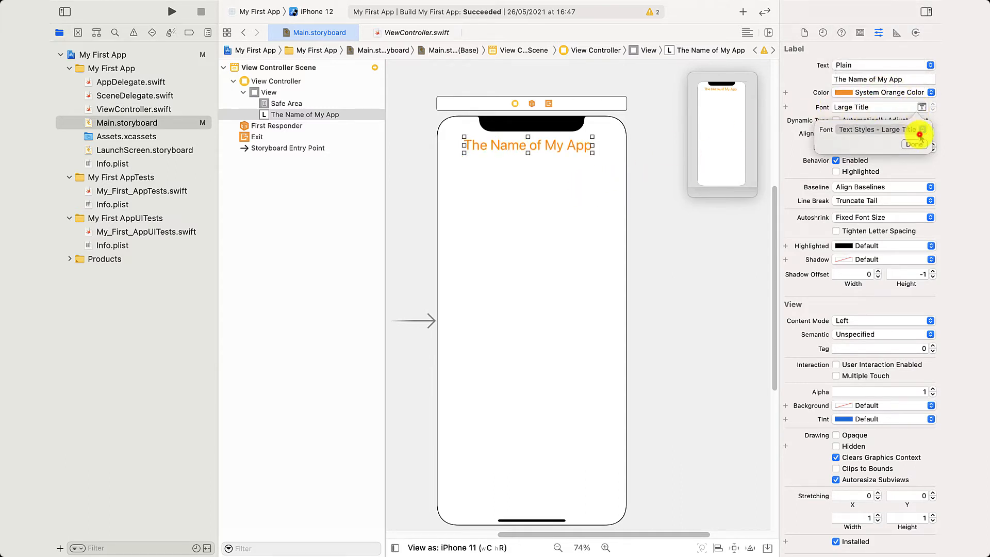
Try custom font families such as Menlo, then set the title back to System
{"action": "left_click", "coordinate": [923, 130]}
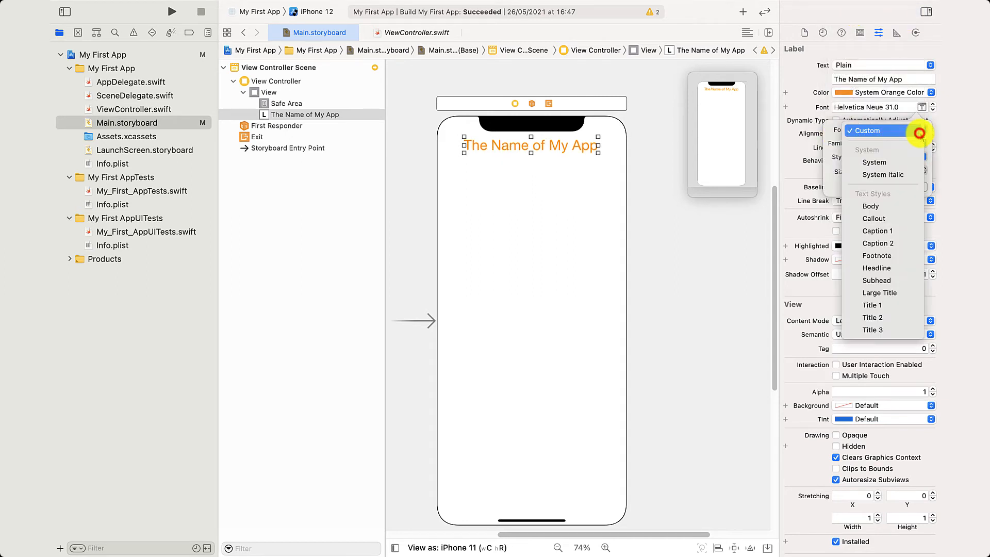
{"action": "left_click", "coordinate": [875, 131]}
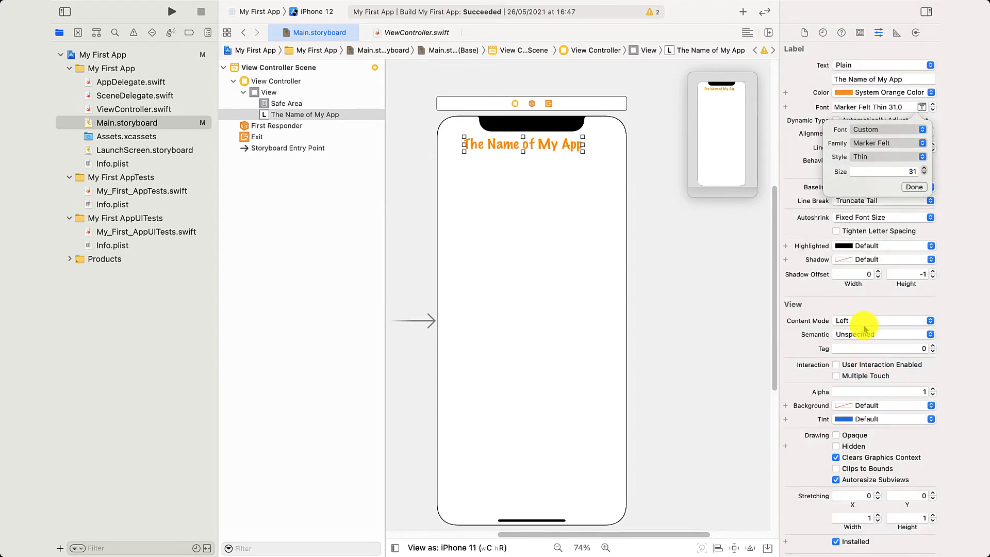
{"action": "left_click", "coordinate": [889, 143]}
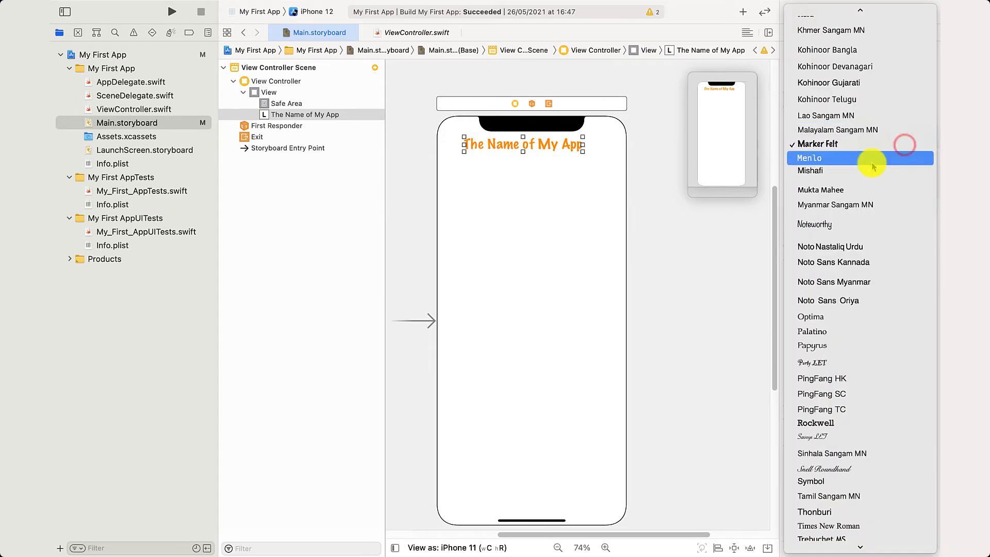
{"action": "left_click", "coordinate": [811, 157]}
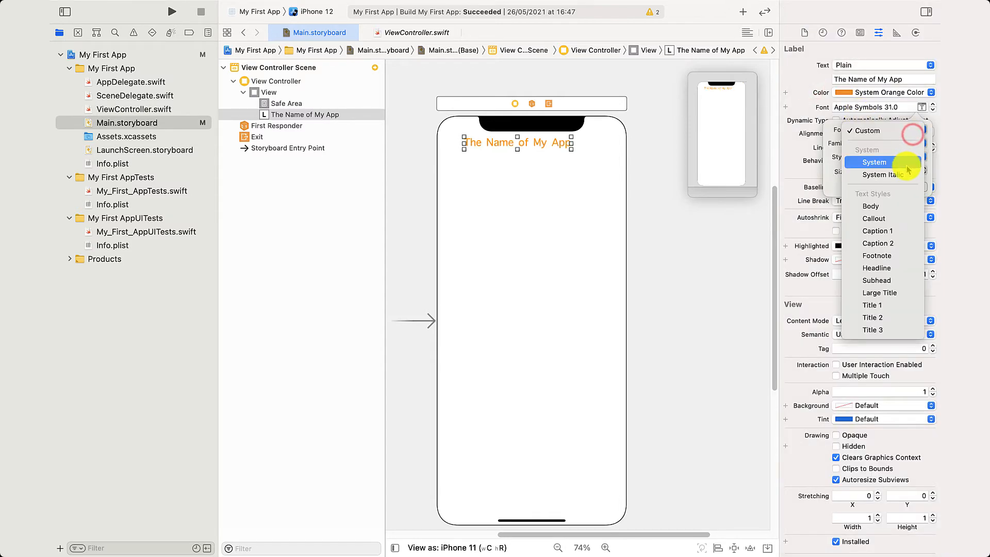
{"action": "left_click", "coordinate": [873, 162]}
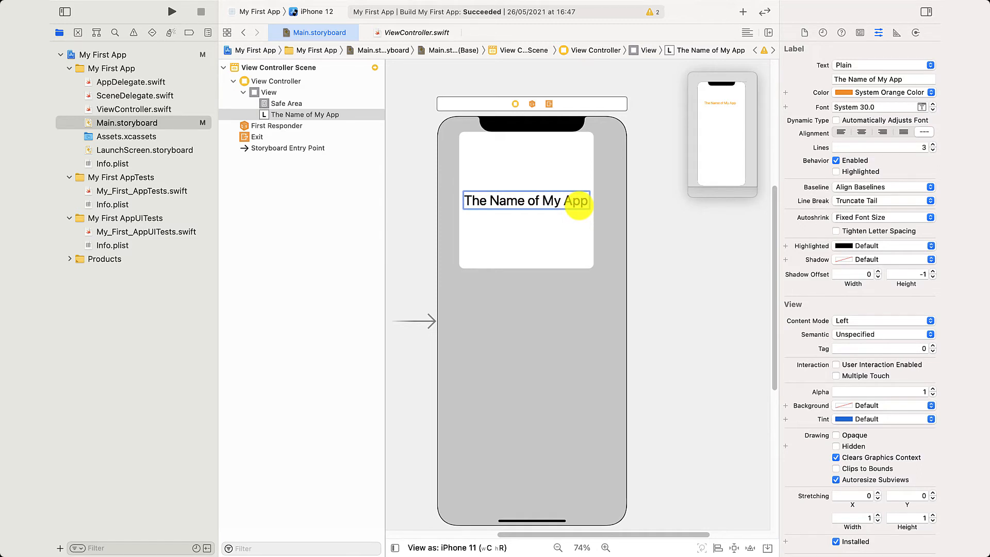
{"action": "type", "text": "Love"}
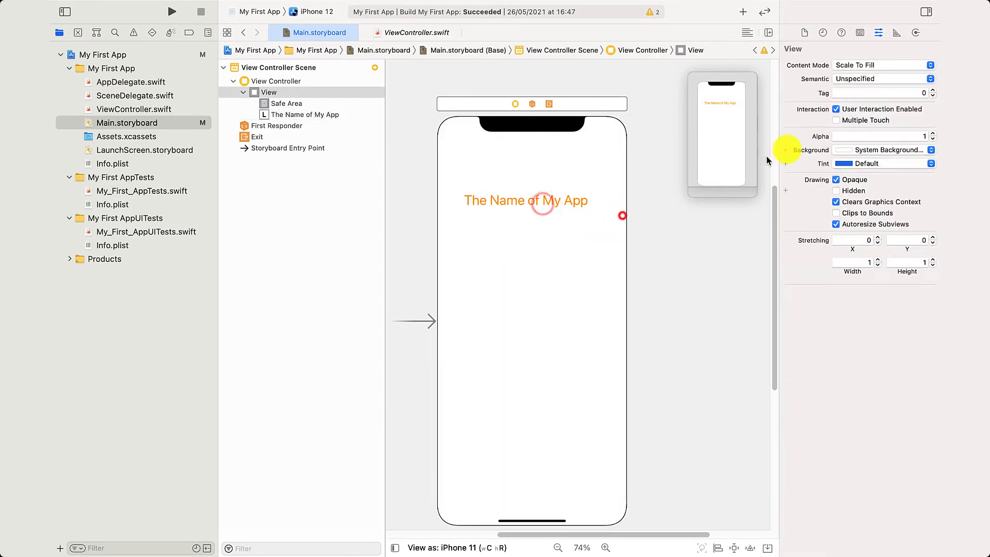
{"action": "left_click", "coordinate": [525, 200]}
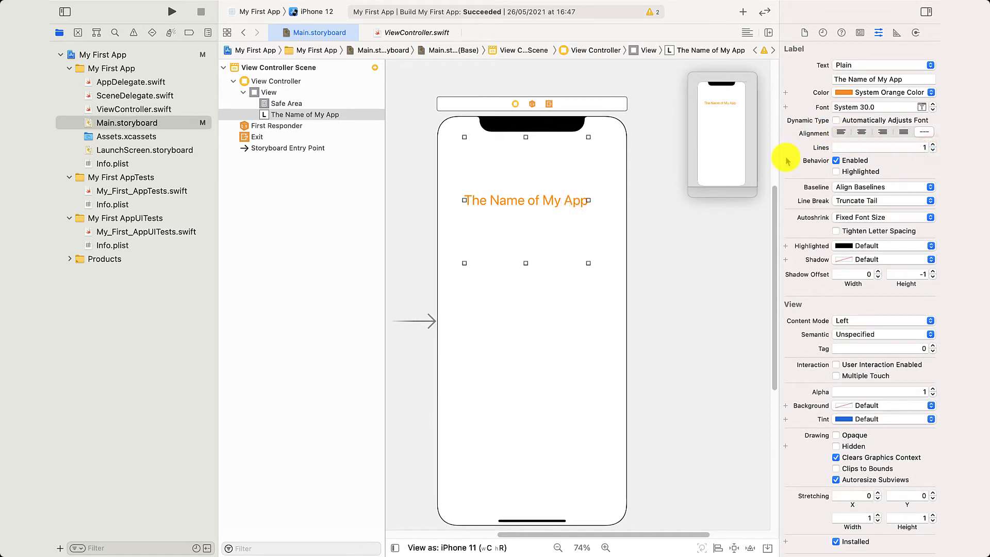
{"action": "mouse_move", "coordinate": [850, 270]}
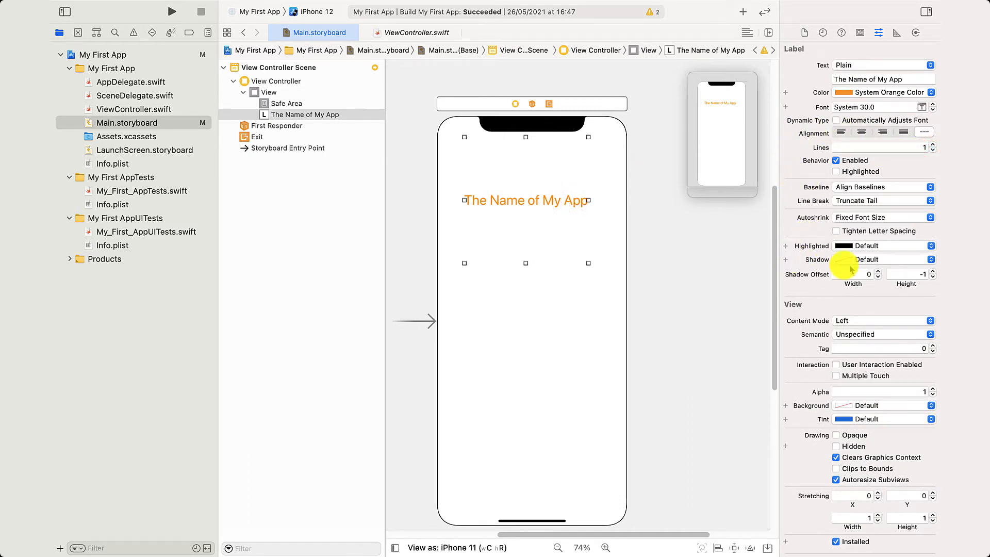
{"action": "left_click", "coordinate": [928, 245]}
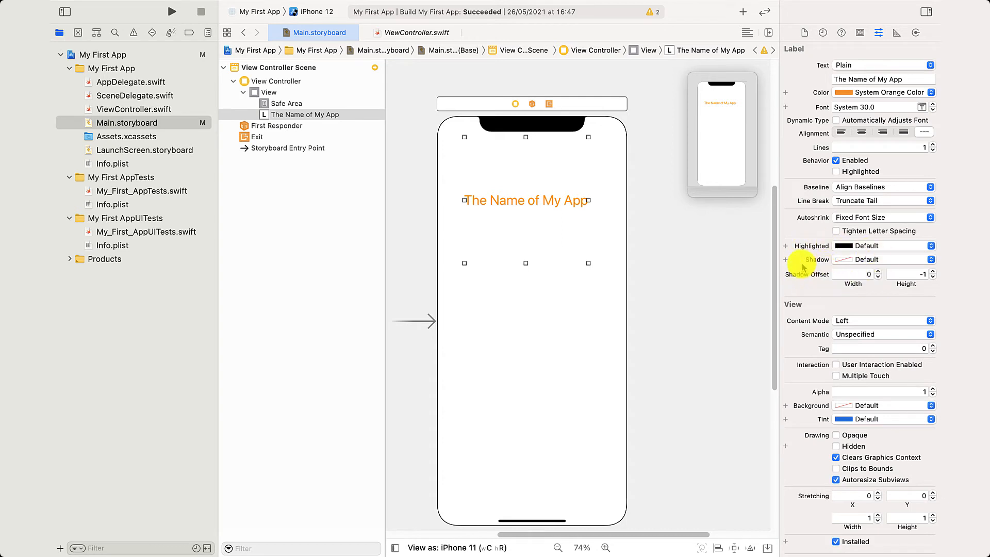
{"action": "mouse_move", "coordinate": [787, 247]}
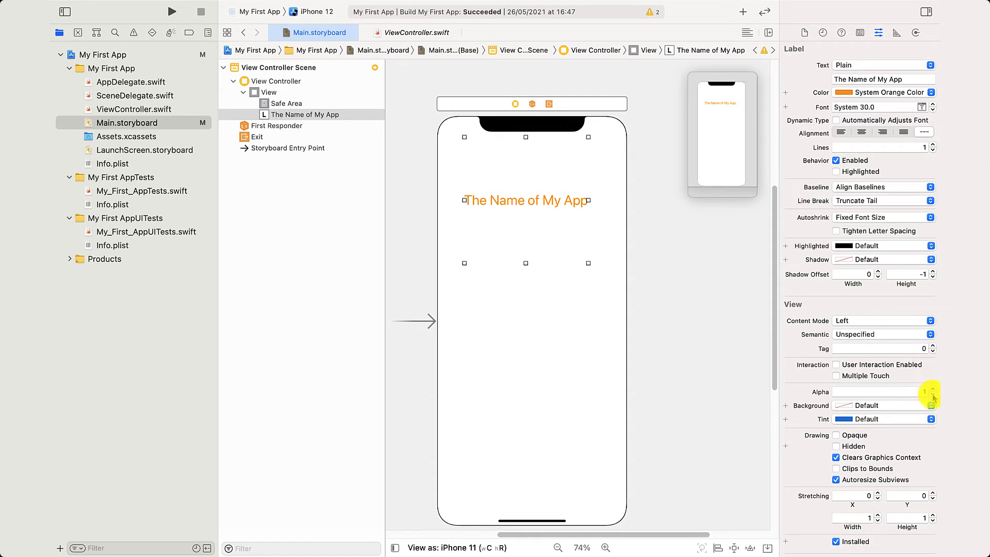
{"action": "mouse_move", "coordinate": [925, 394]}
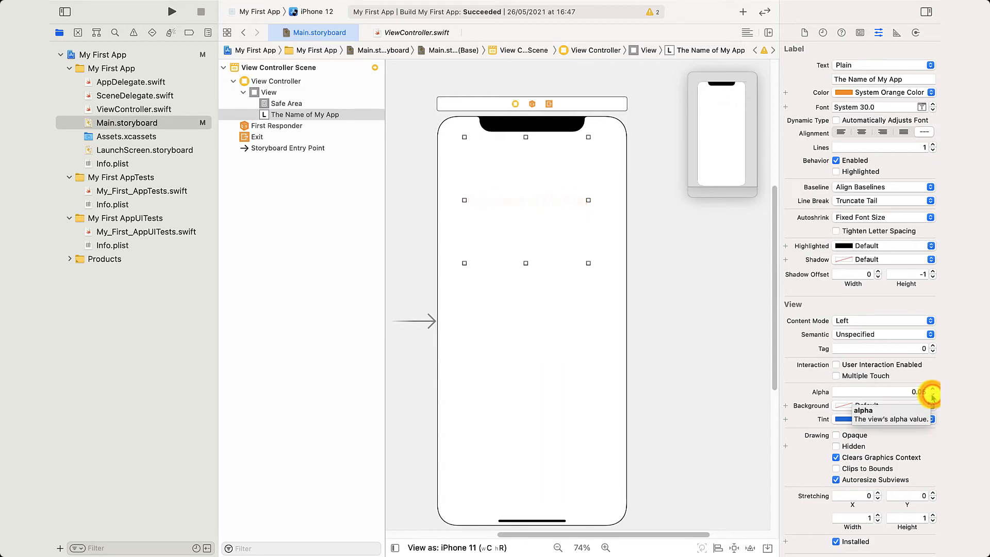
{"action": "left_click", "coordinate": [881, 391]}
{"action": "type", "text": "1"}
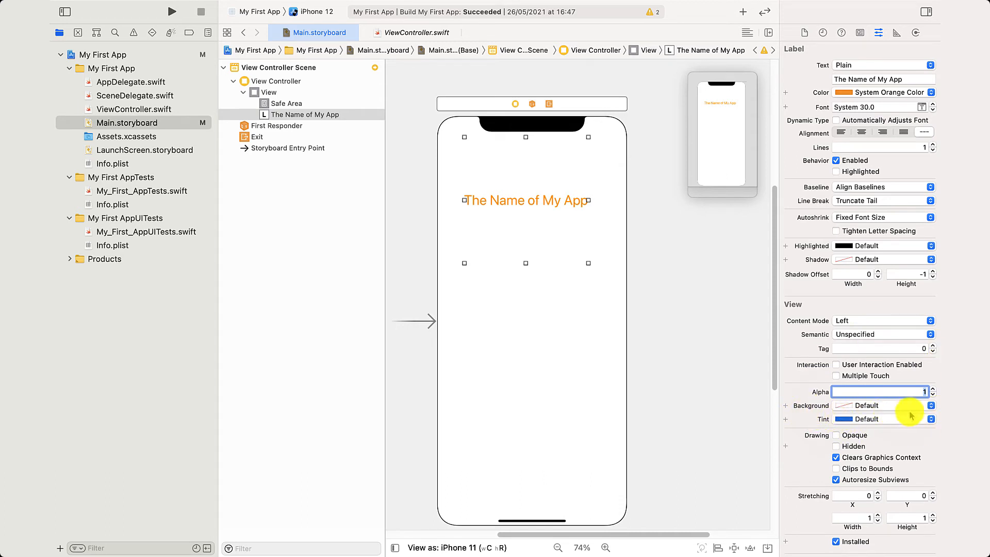
Give the title a black Label Color background, stretch it edge to edge, and centre-align it
{"action": "left_click", "coordinate": [931, 406]}
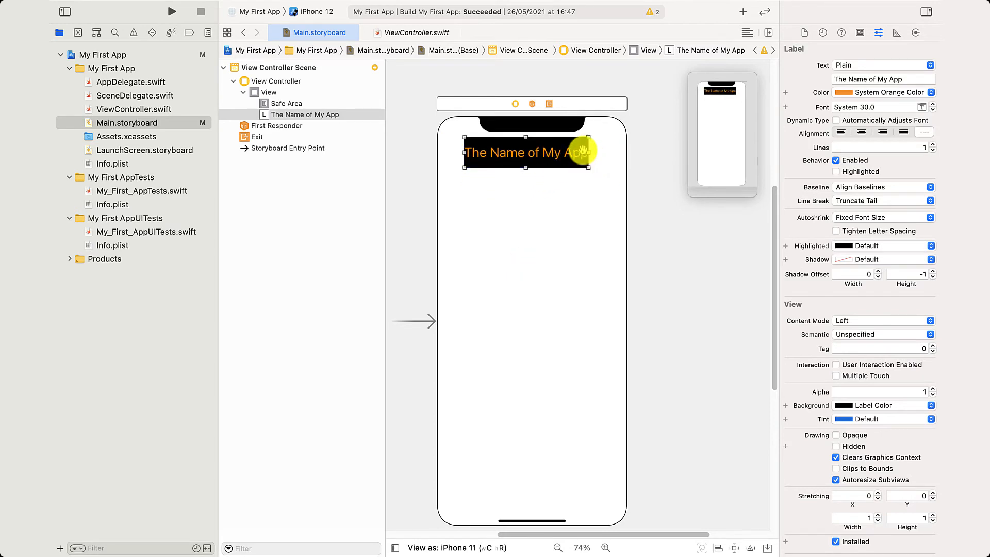
{"action": "left_click_drag", "start_coordinate": [584, 152], "coordinate": [631, 152]}
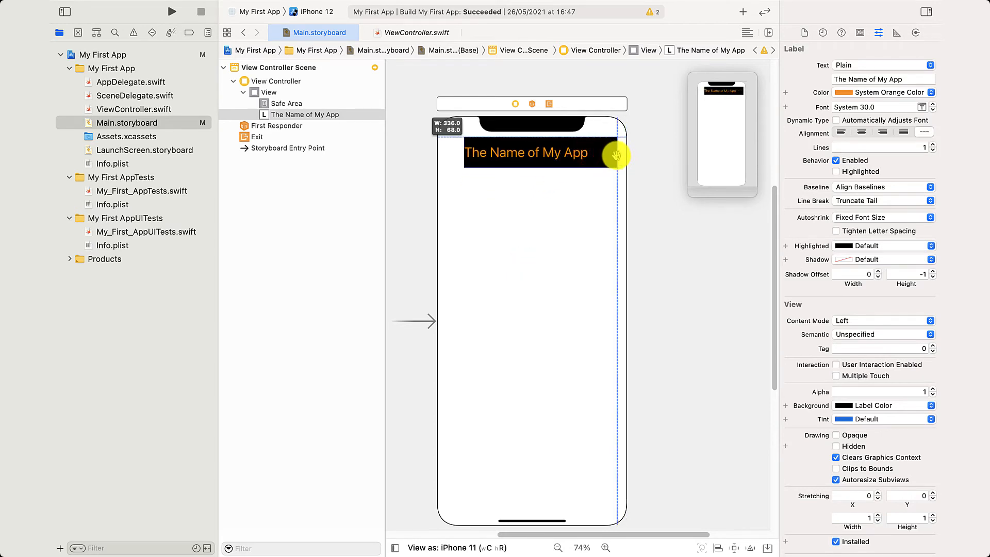
{"action": "left_click_drag", "start_coordinate": [623, 154], "coordinate": [459, 152]}
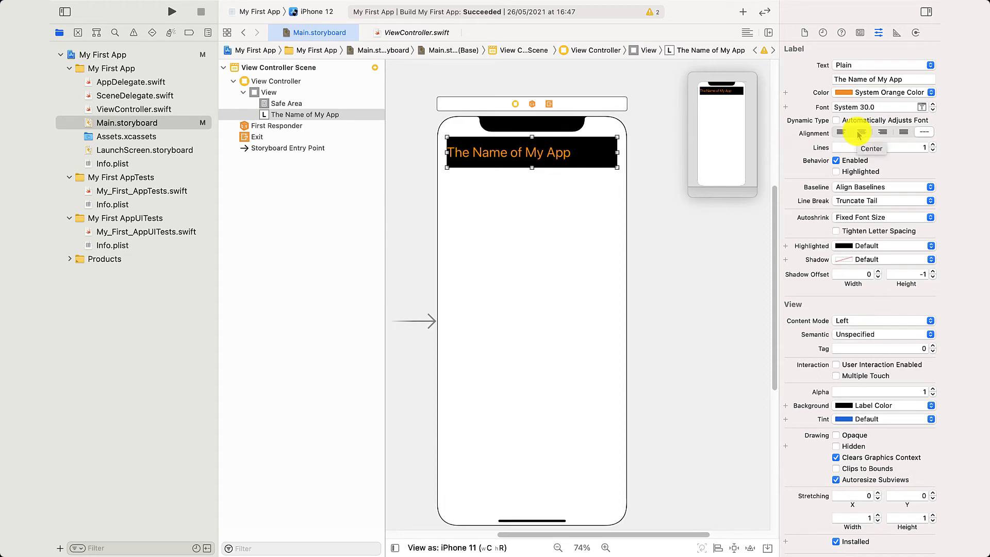
{"action": "left_click", "coordinate": [861, 132]}
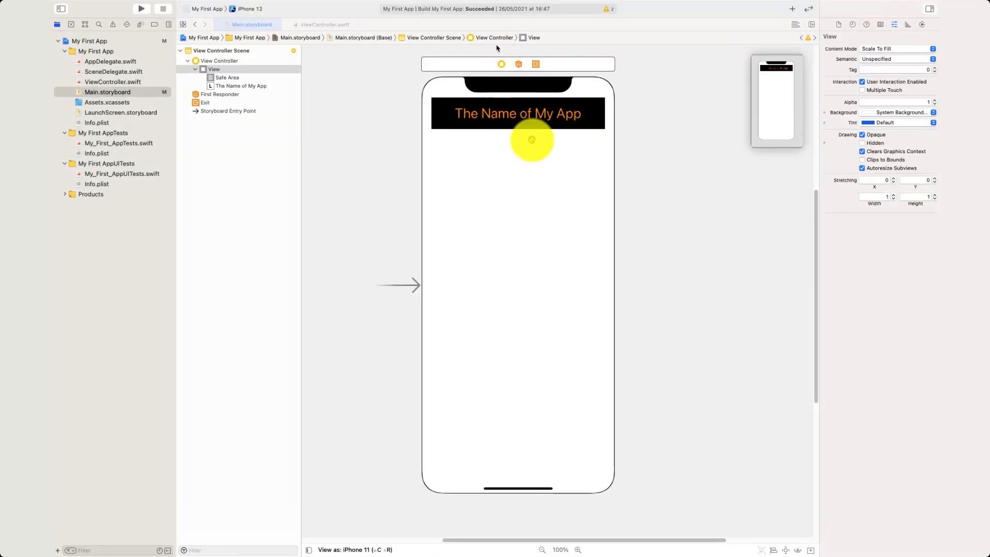
{"action": "left_click_drag", "start_coordinate": [532, 140], "coordinate": [509, 196]}
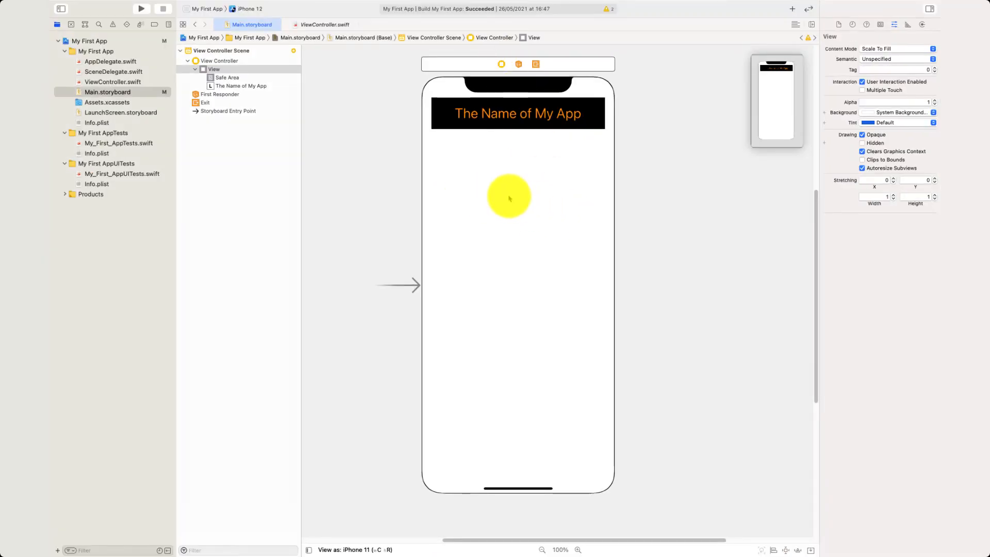
Drop a new label below the title bar and set its font family to Chalkboard SE
{"action": "left_click_drag", "start_coordinate": [508, 196], "coordinate": [373, 127]}
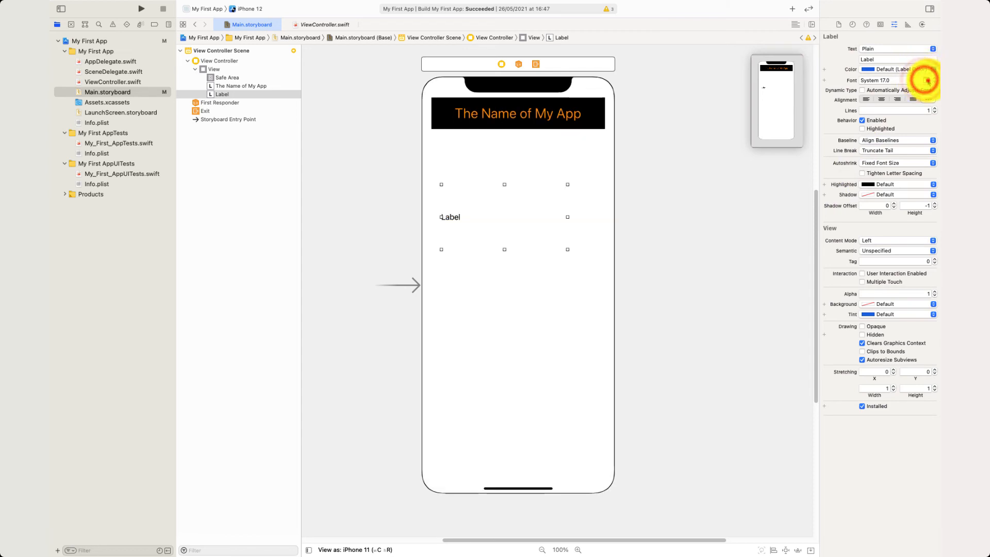
{"action": "left_click", "coordinate": [926, 80]}
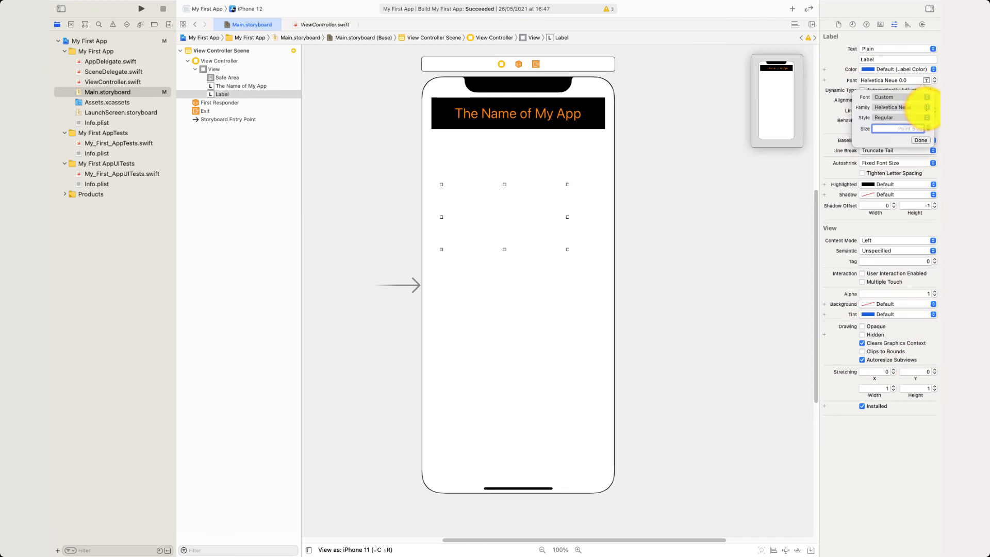
{"action": "left_click", "coordinate": [887, 107]}
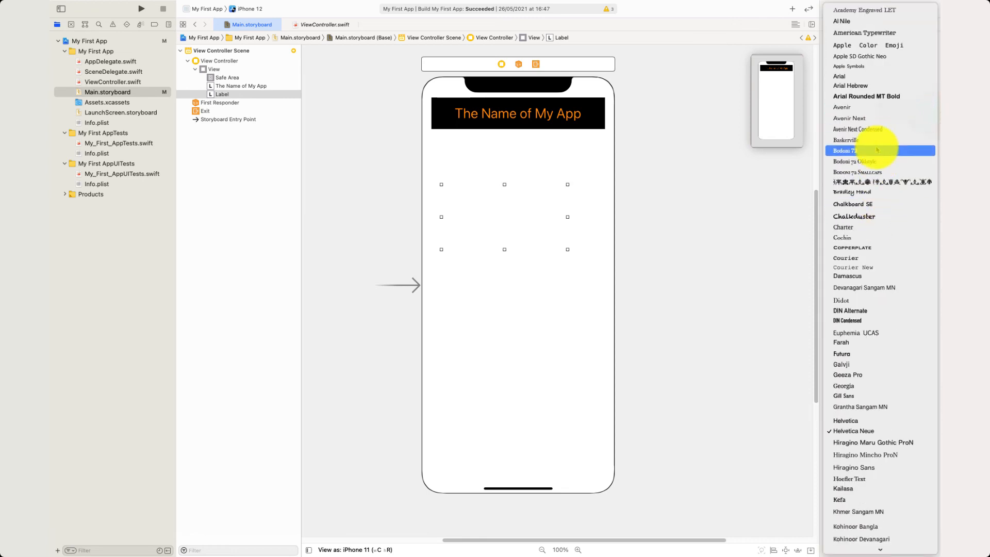
{"action": "mouse_move", "coordinate": [878, 161]}
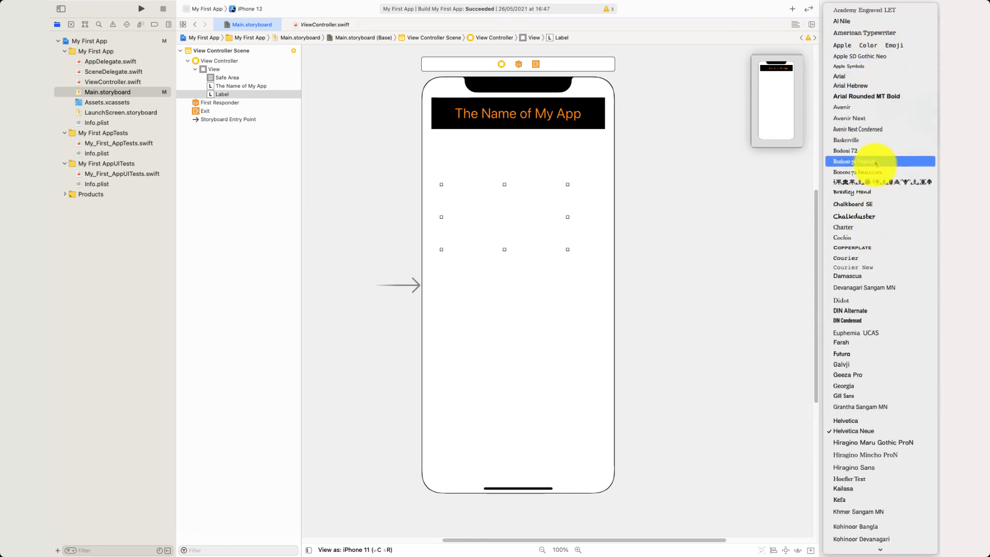
{"action": "mouse_move", "coordinate": [880, 247]}
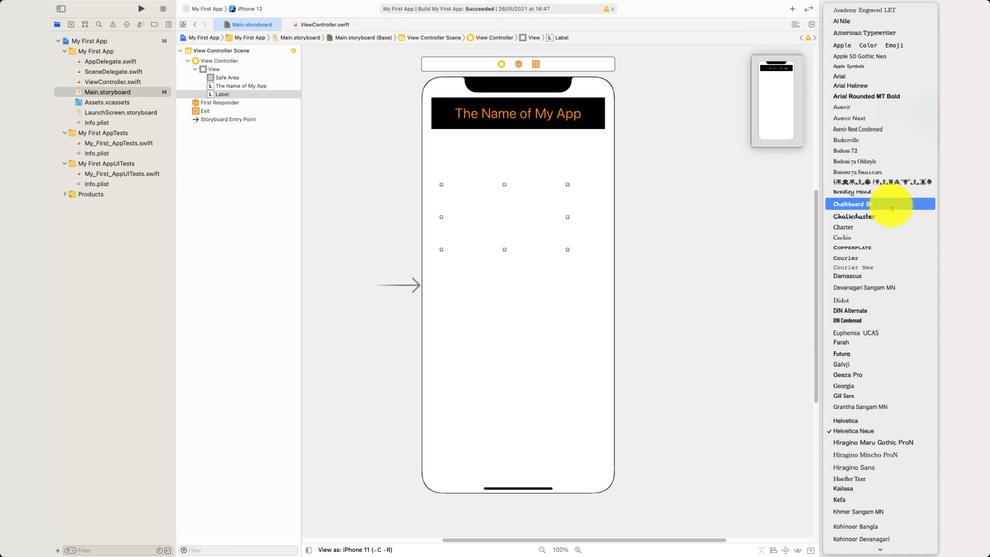
{"action": "left_click", "coordinate": [855, 205]}
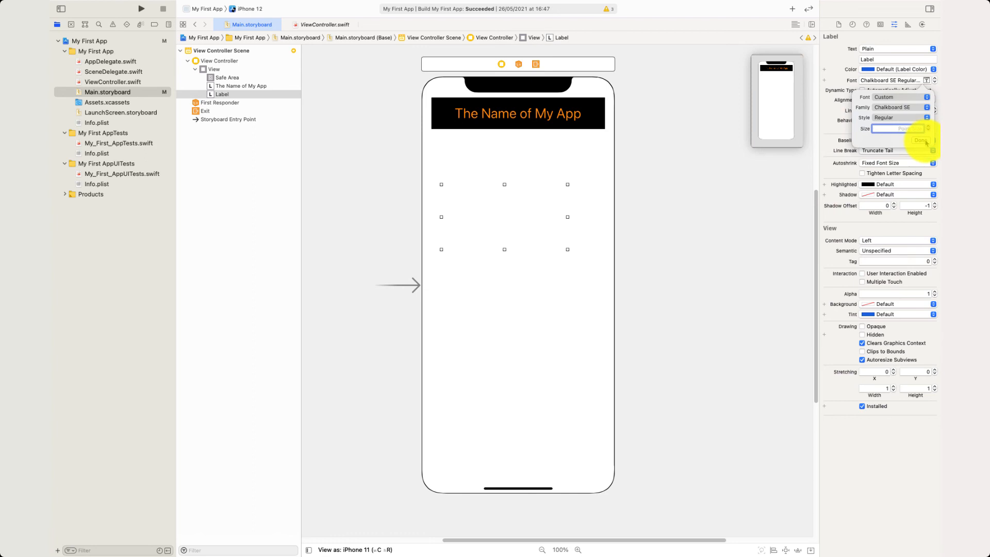
{"action": "left_click", "coordinate": [920, 140]}
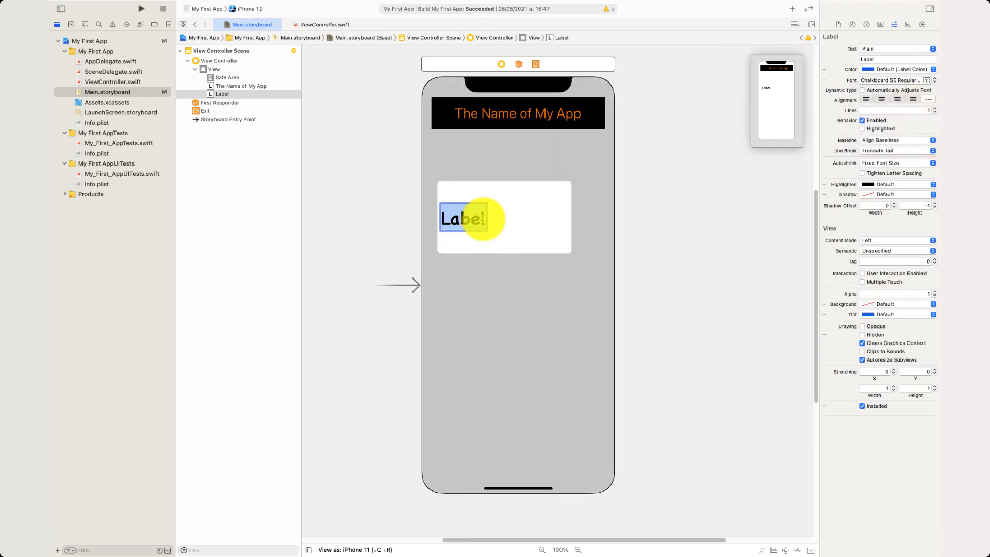
Relabel the second label 'My Text' with System Red text on a System Blue background
{"action": "type", "text": "My Text"}
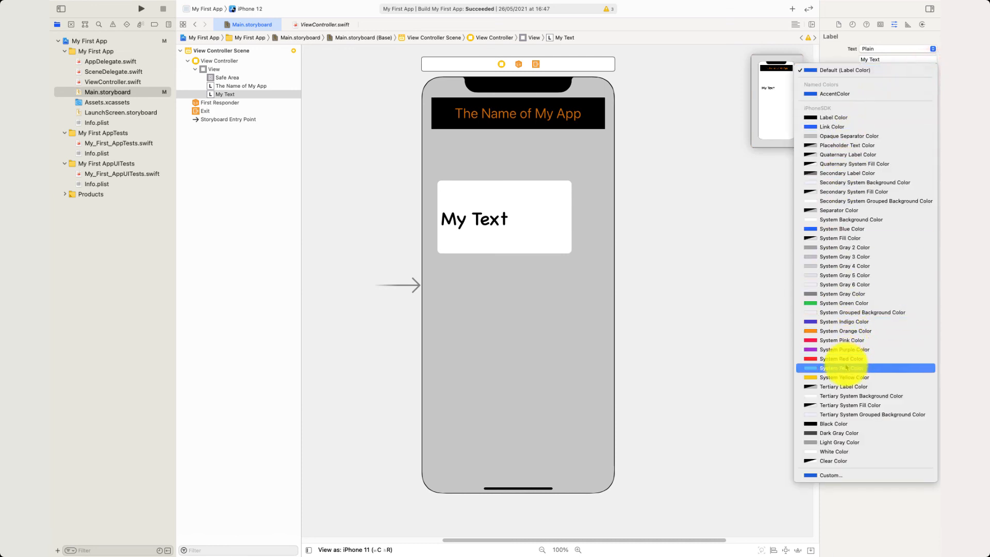
{"action": "left_click", "coordinate": [841, 359]}
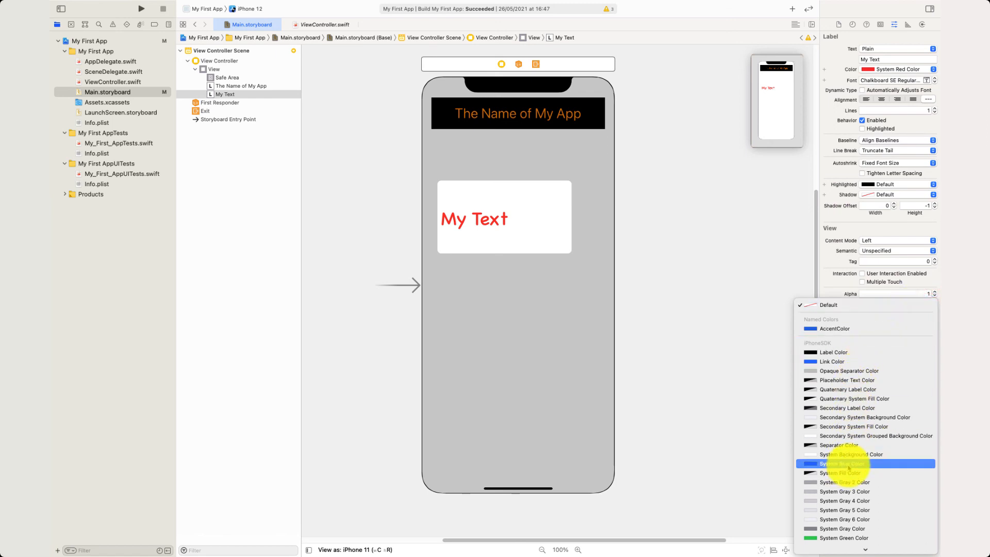
{"action": "left_click", "coordinate": [840, 464]}
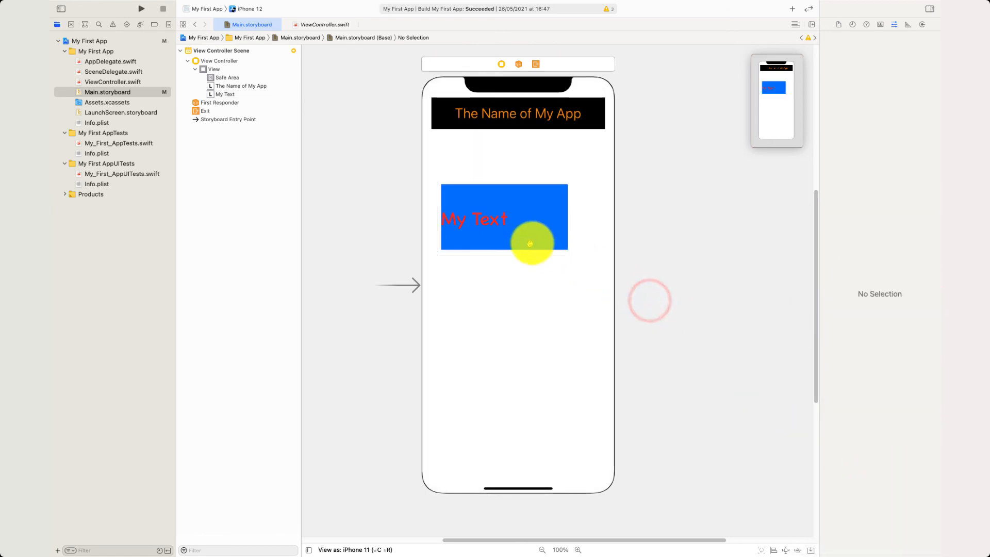